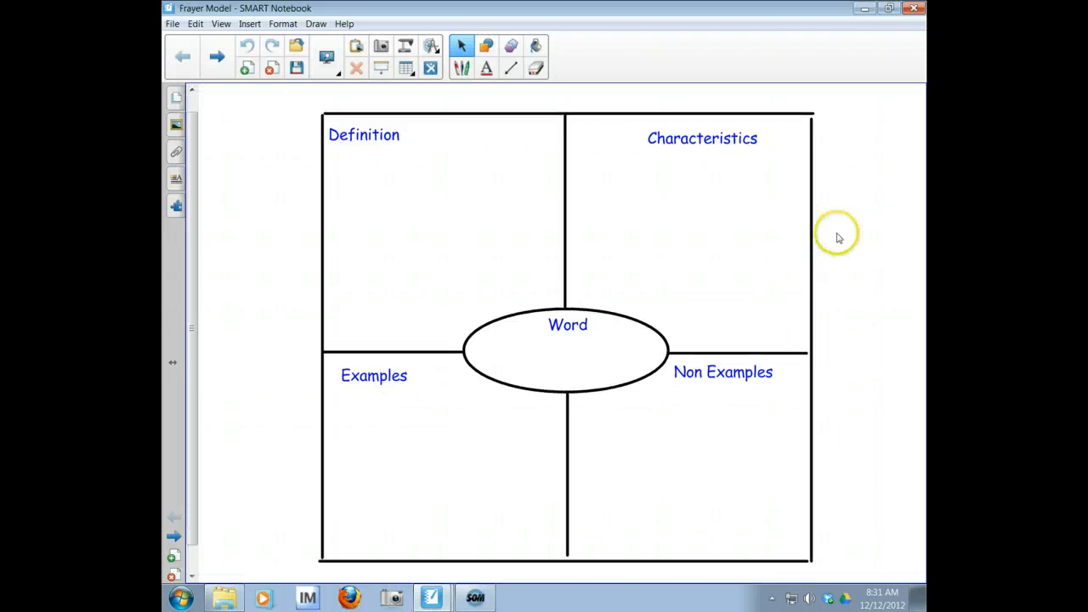
Step: Type 'Pliable' in red, size 18, inside the central Word oval
{"action": "left_click", "coordinate": [487, 68]}
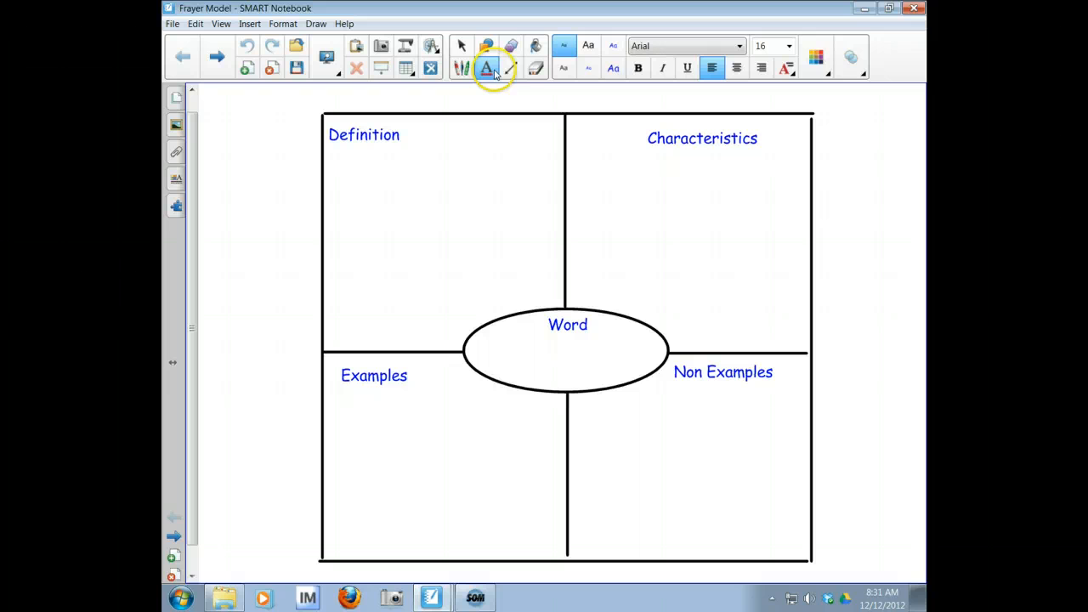
{"action": "left_click", "coordinate": [826, 75]}
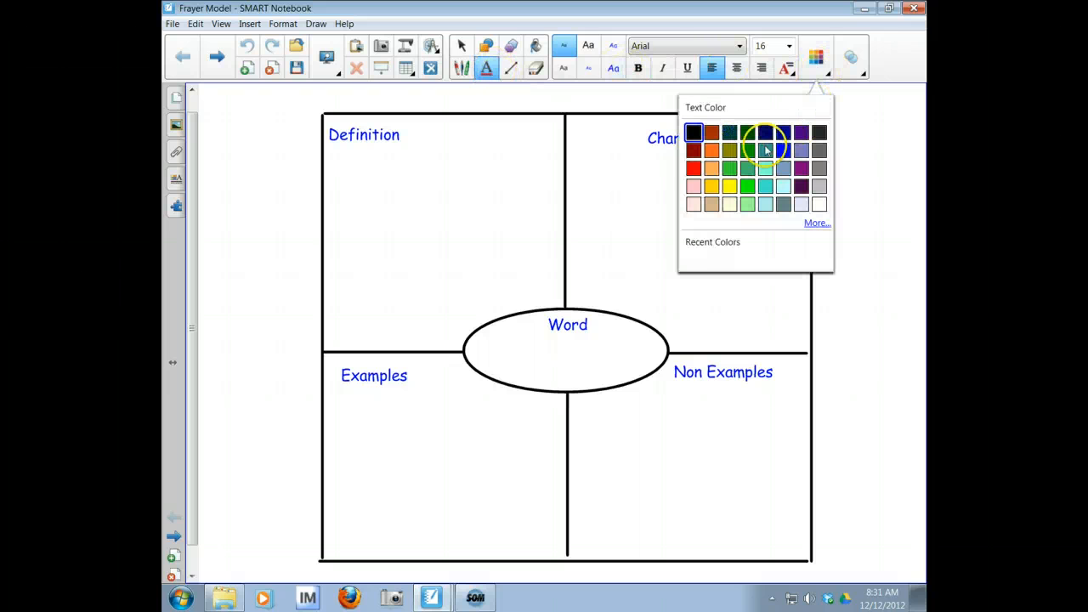
{"action": "left_click", "coordinate": [788, 46]}
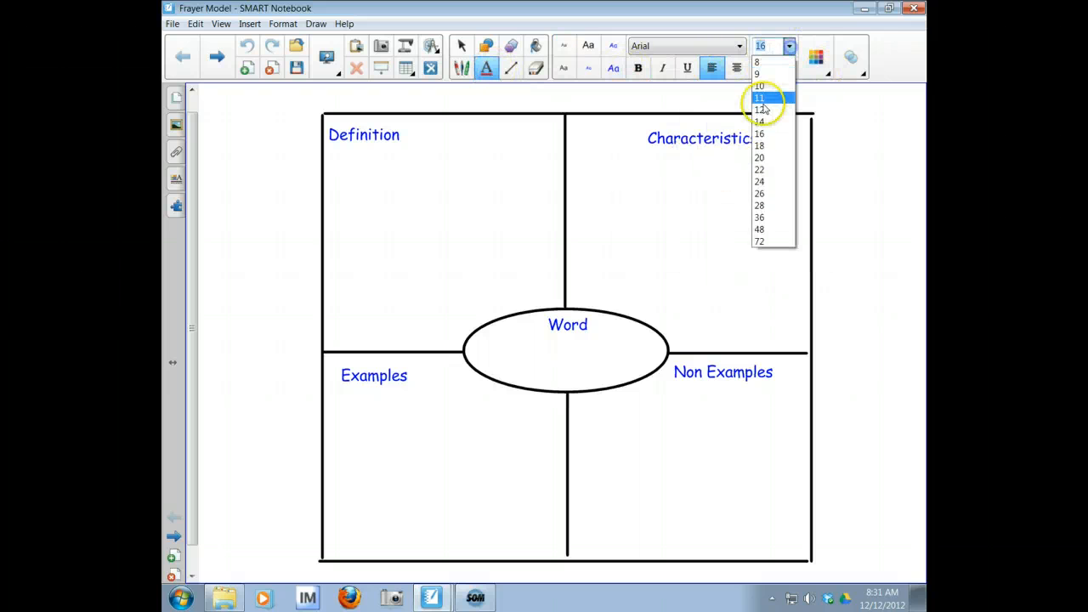
{"action": "left_click", "coordinate": [759, 146]}
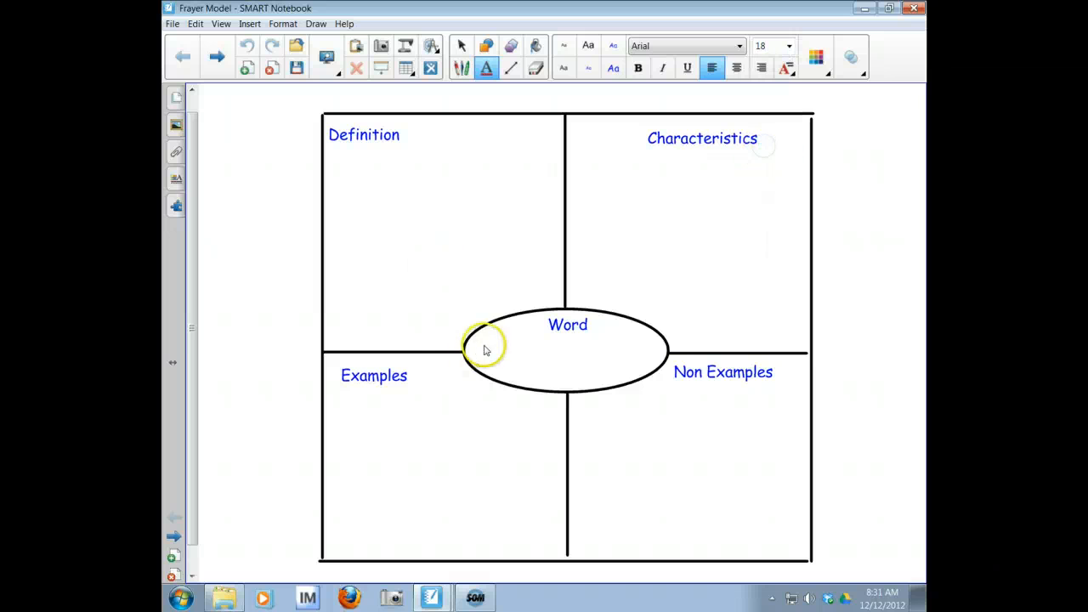
{"action": "type", "text": "Pliable"}
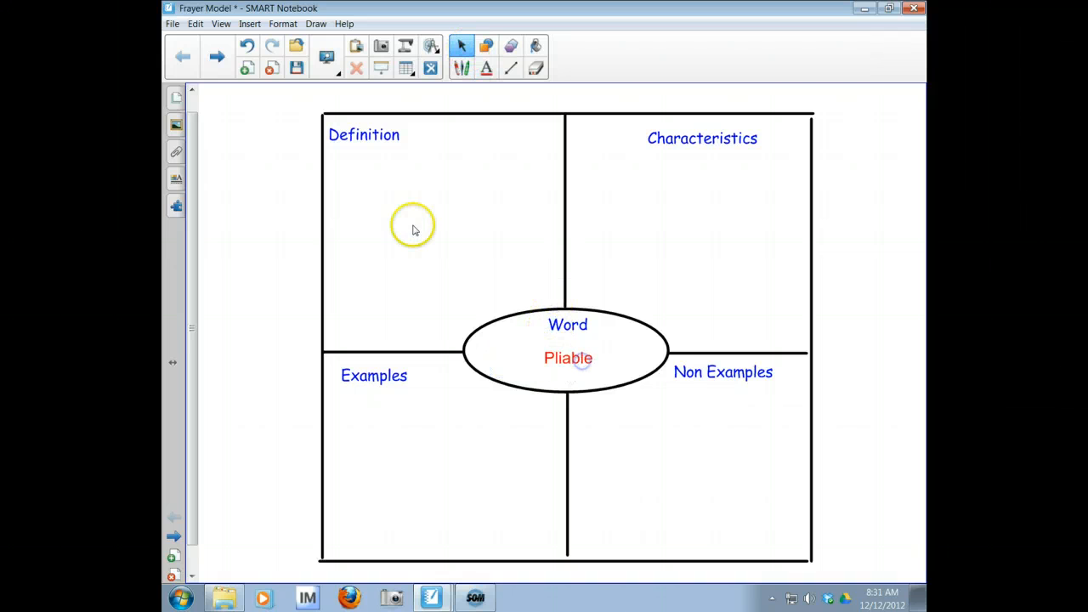
{"action": "mouse_move", "coordinate": [737, 148]}
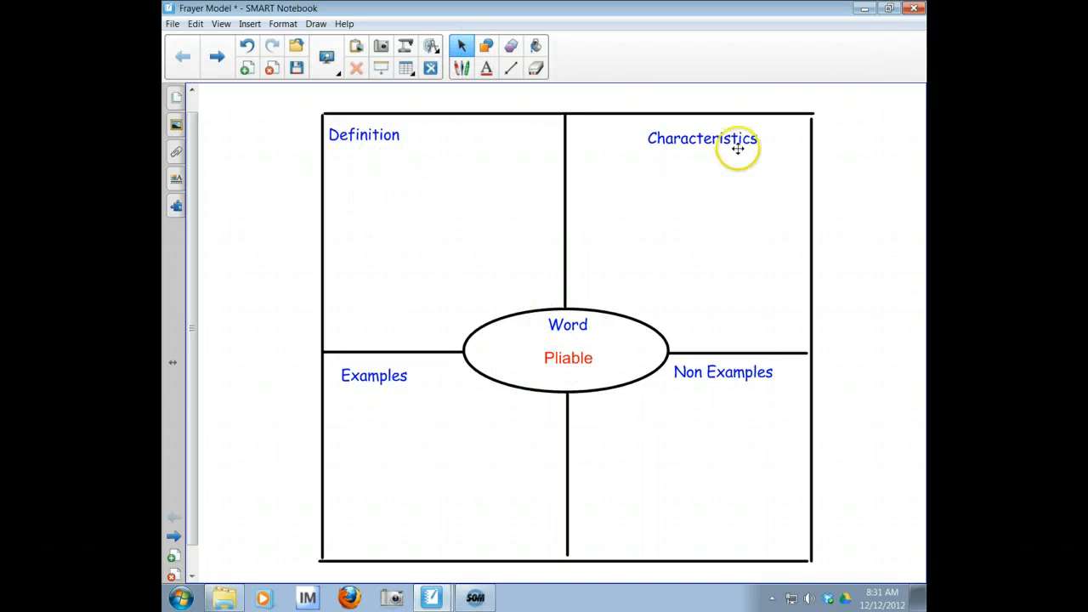
{"action": "mouse_move", "coordinate": [395, 386]}
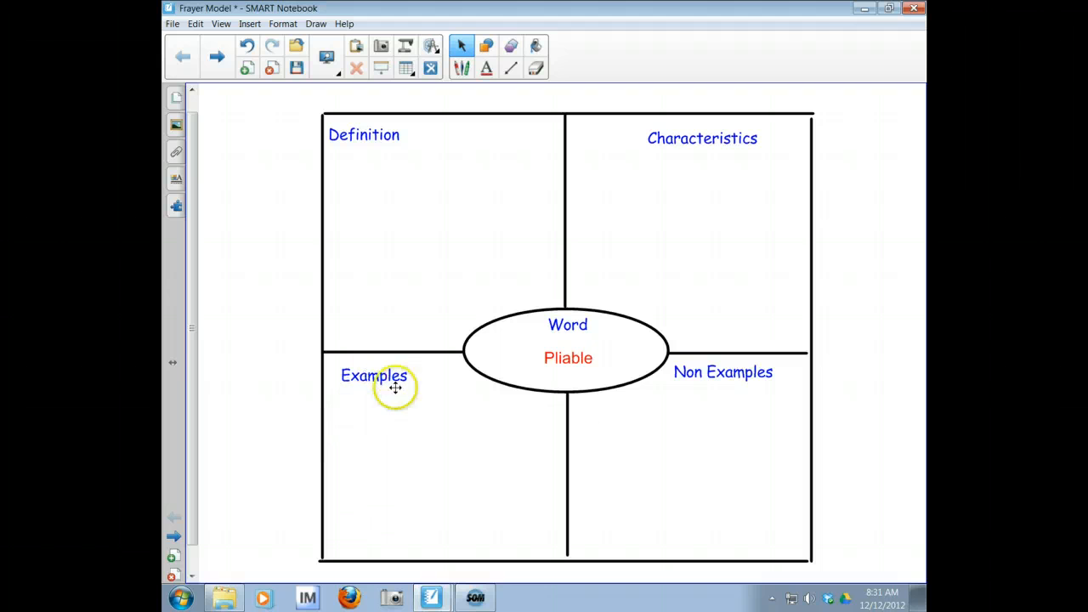
{"action": "mouse_move", "coordinate": [775, 397]}
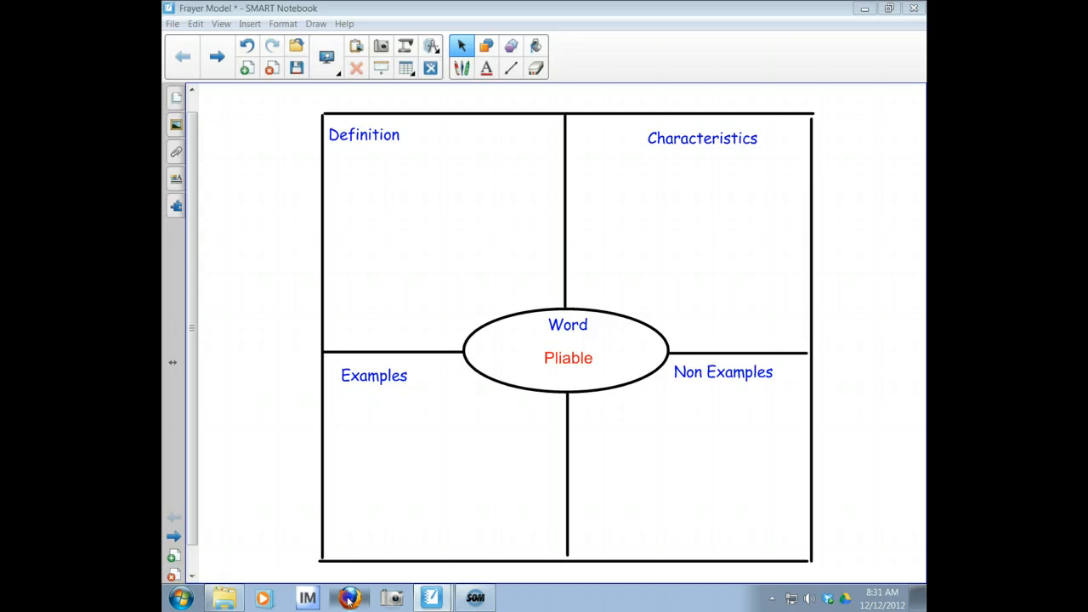
Step: Look up 'pliable' on dictionary.com in Firefox
{"action": "left_click", "coordinate": [349, 598]}
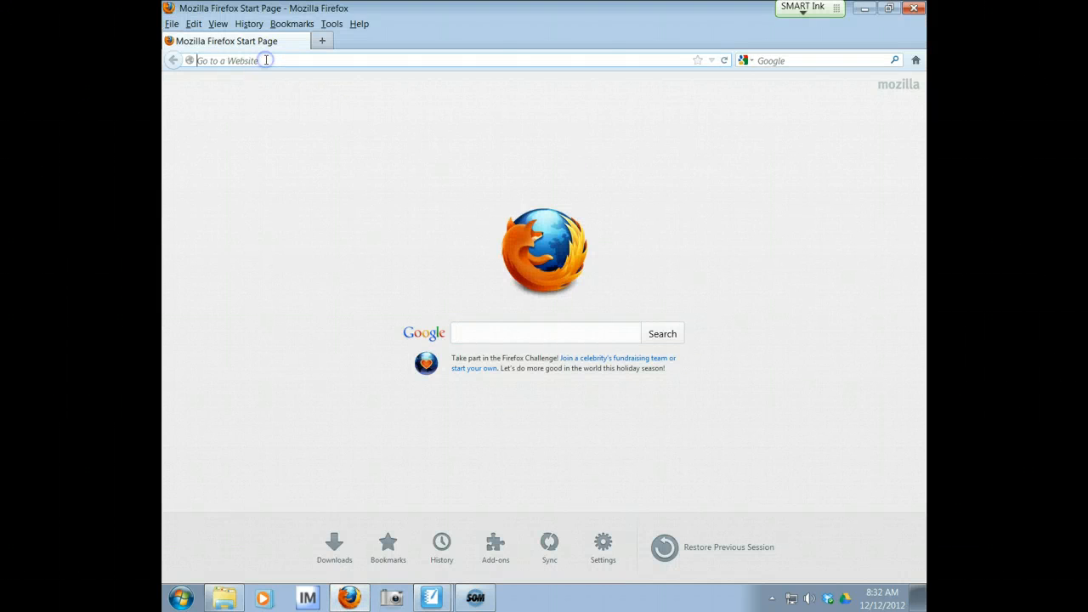
{"action": "type", "text": "dictionary.com"}
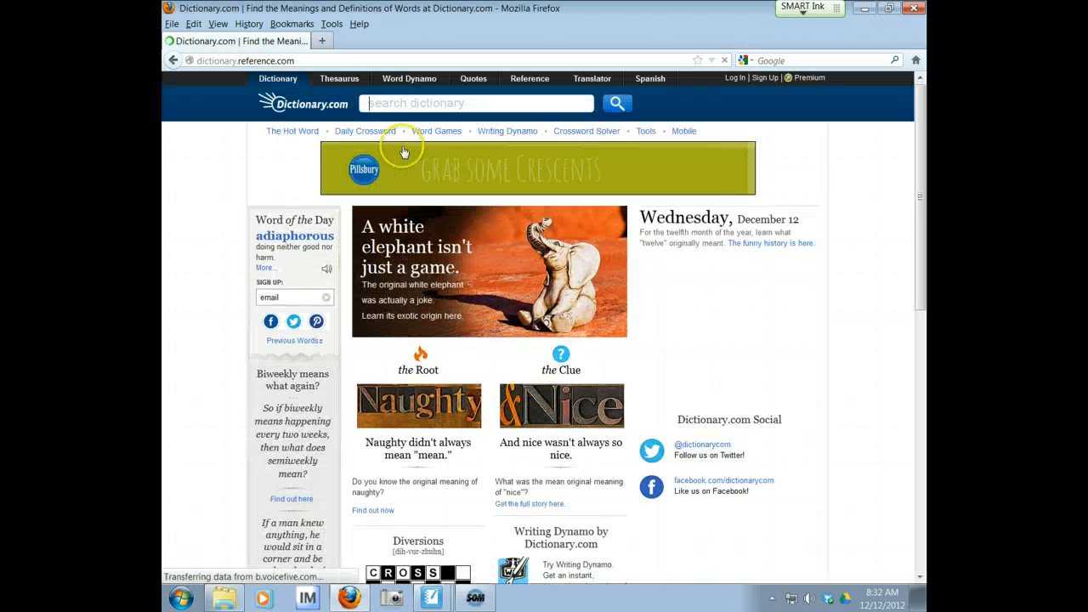
{"action": "type", "text": "pliable"}
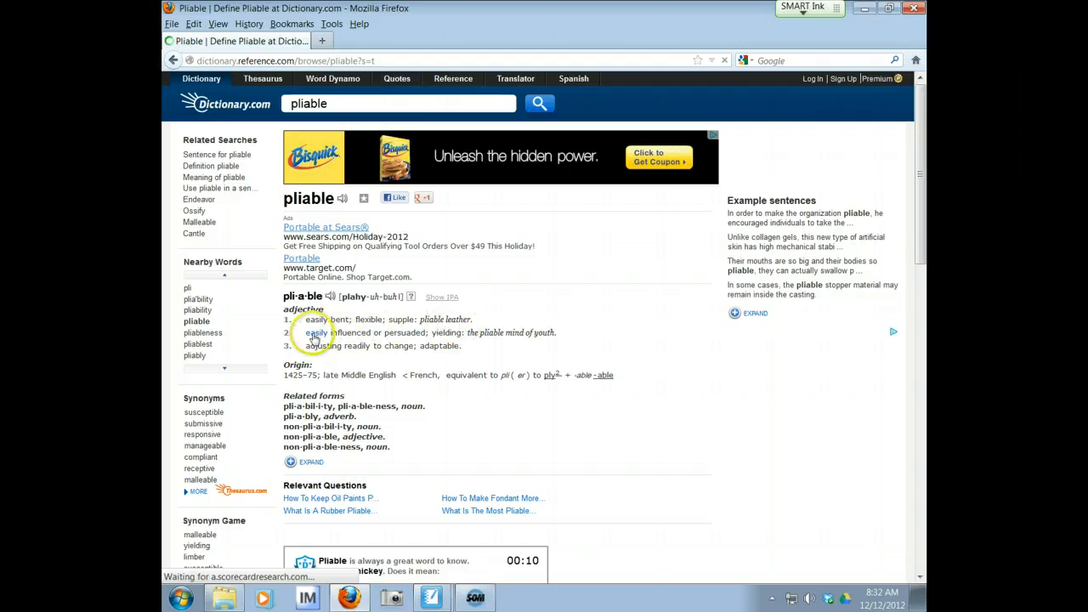
{"action": "mouse_move", "coordinate": [444, 341]}
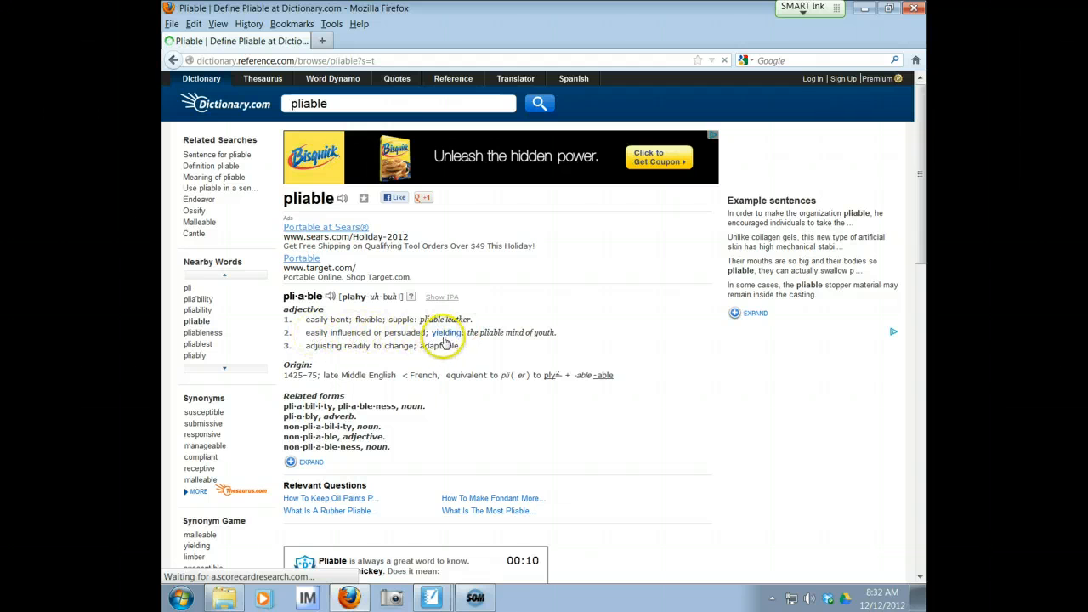
{"action": "mouse_move", "coordinate": [369, 353]}
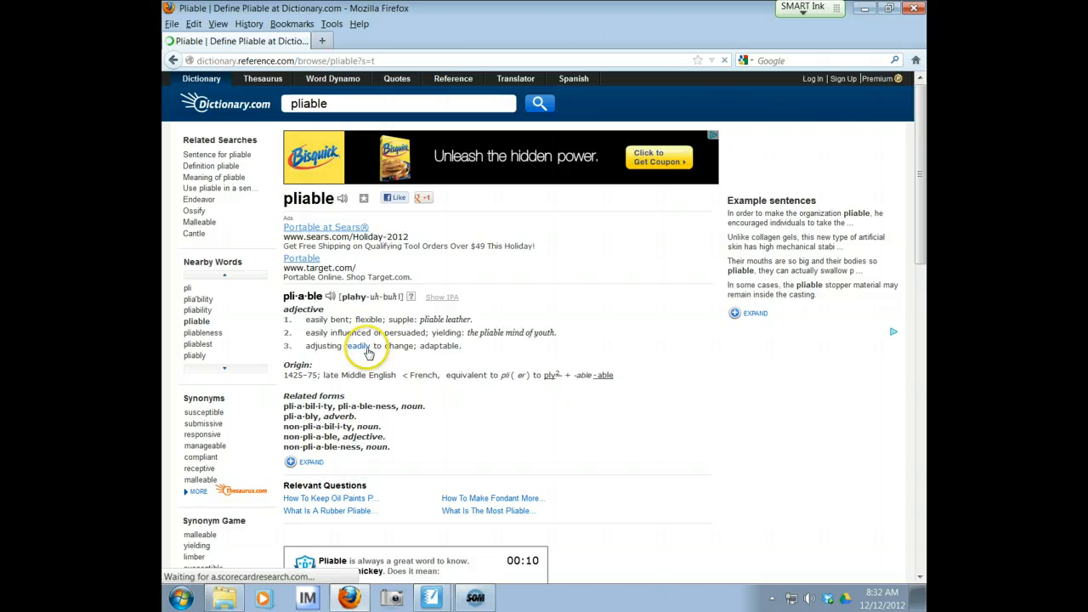
{"action": "mouse_move", "coordinate": [411, 354]}
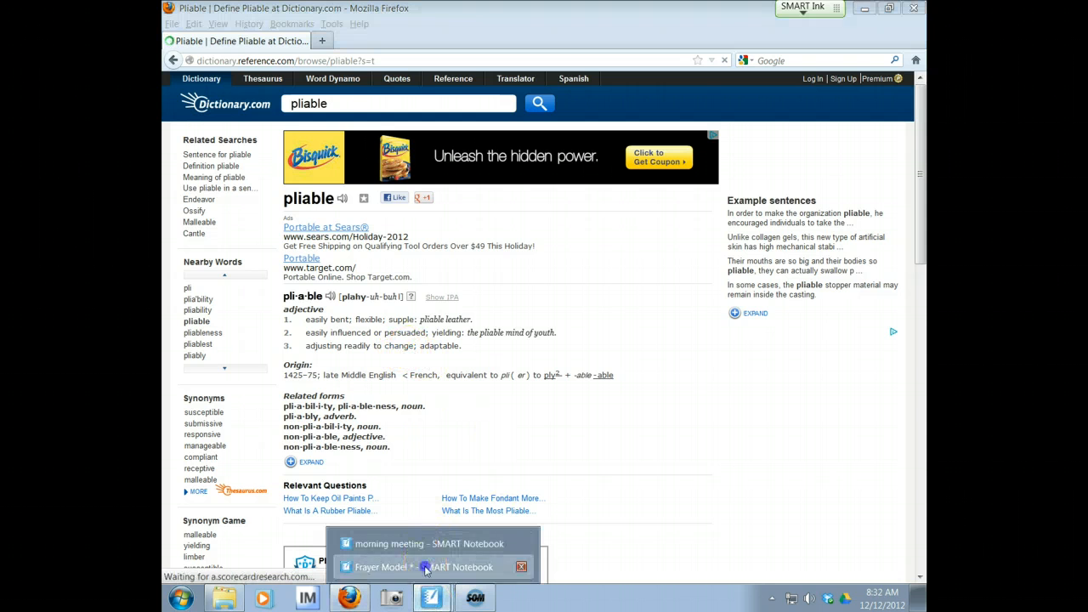
Step: Back in SMART Notebook, type 'Something that is easily bent or flexible' under Definition
{"action": "left_click", "coordinate": [425, 567]}
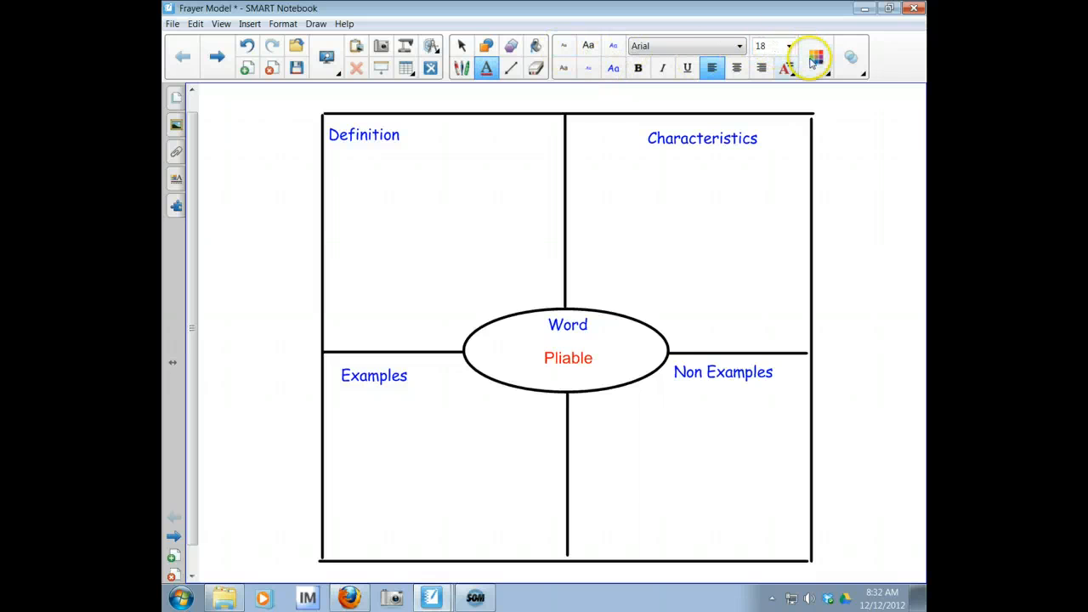
{"action": "left_click", "coordinate": [351, 179]}
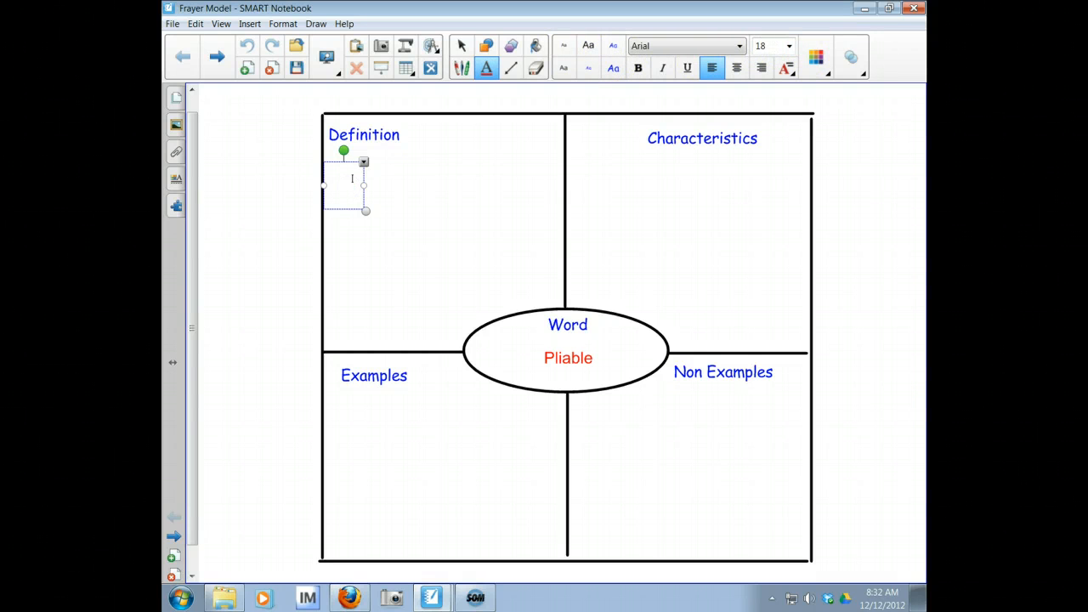
{"action": "type", "text": "Something that is easily b"}
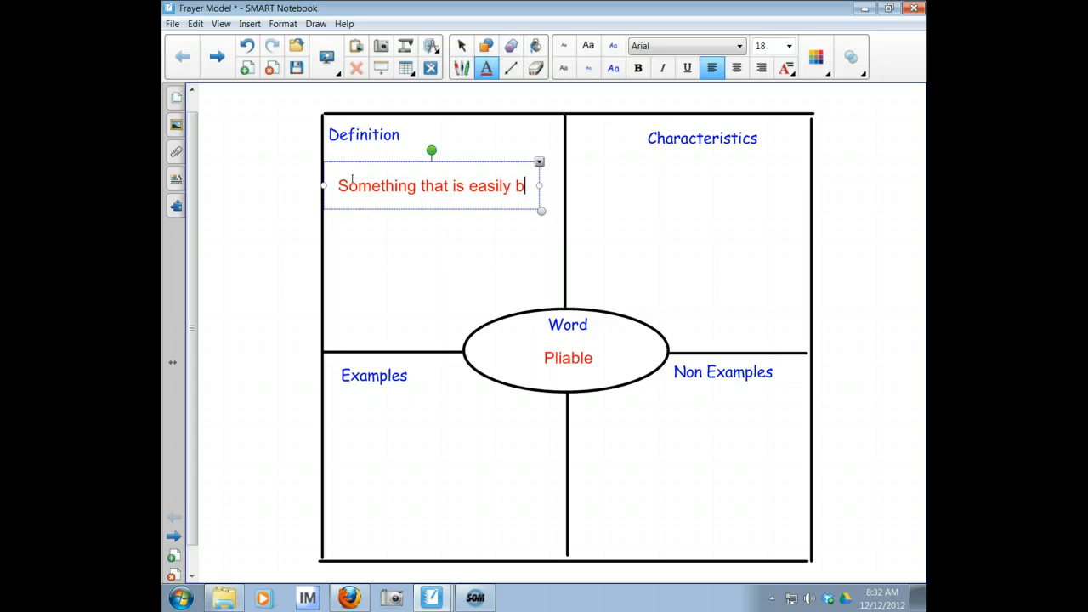
{"action": "type", "text": "ent"}
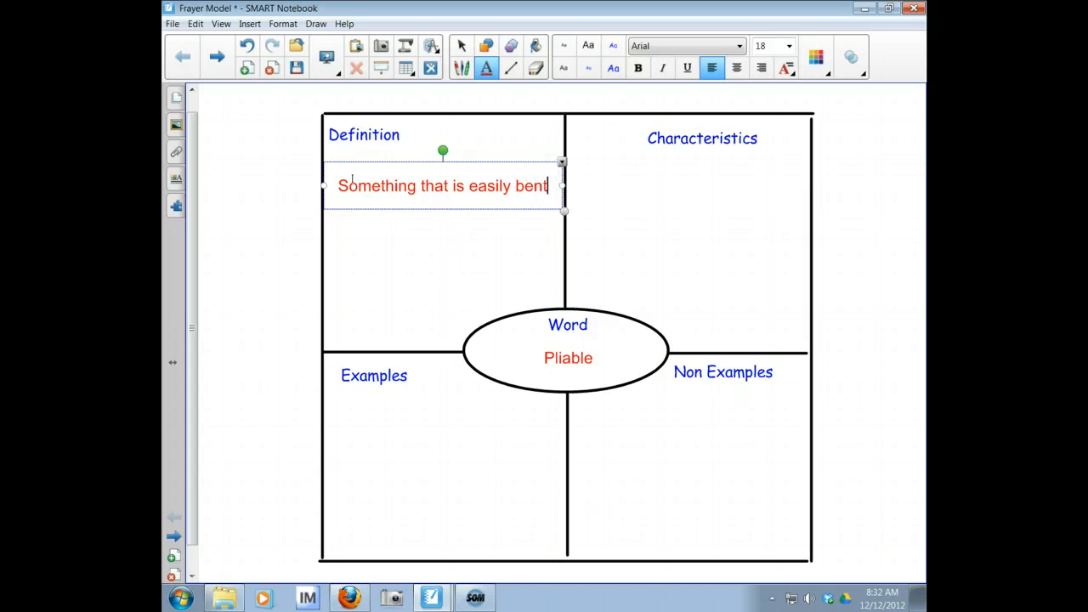
{"action": "type", "text": "o"}
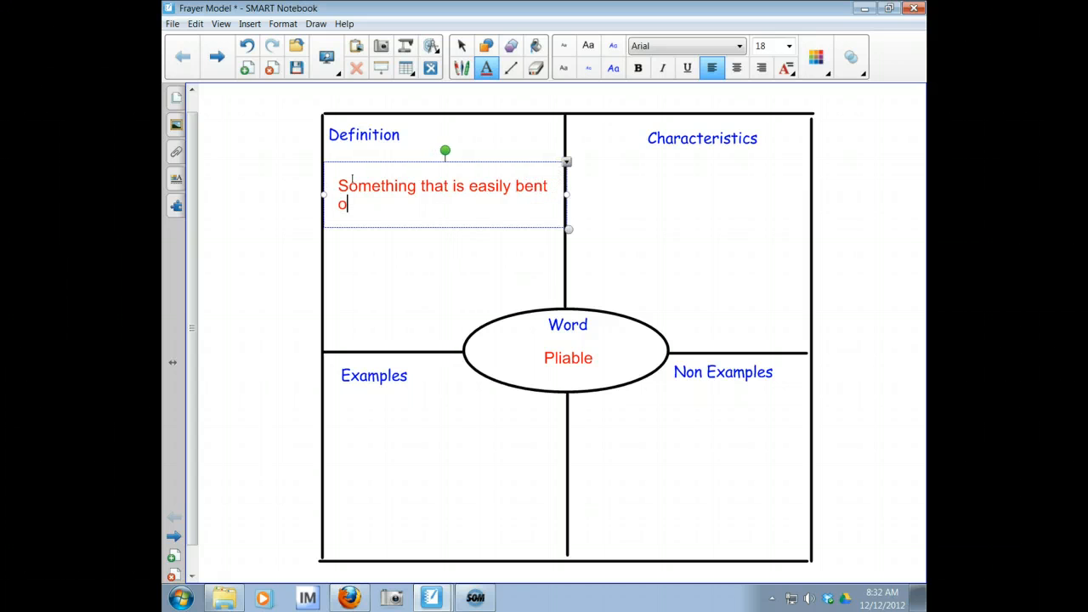
{"action": "type", "text": "r fle"}
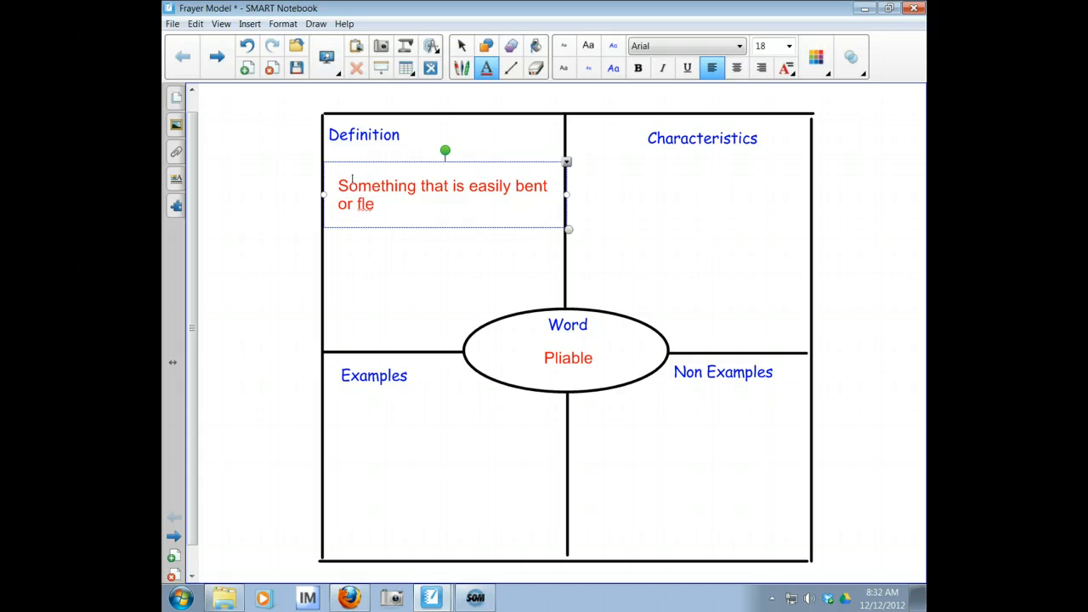
{"action": "type", "text": "xible"}
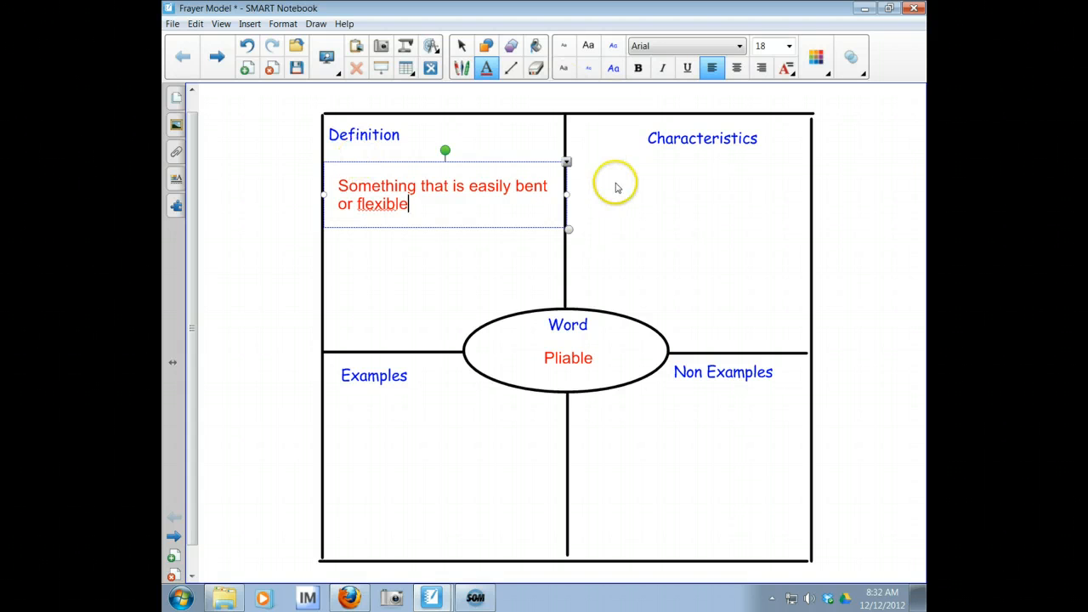
Step: Add 'flexible' and 'bendable' in red under Characteristics
{"action": "left_click", "coordinate": [616, 182]}
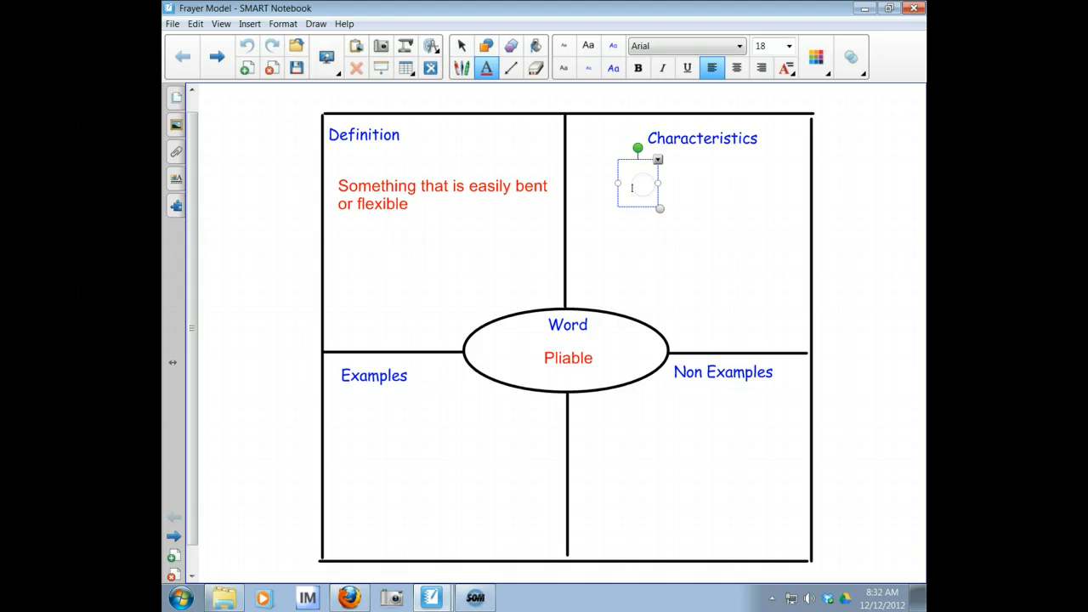
{"action": "type", "text": "flexible"}
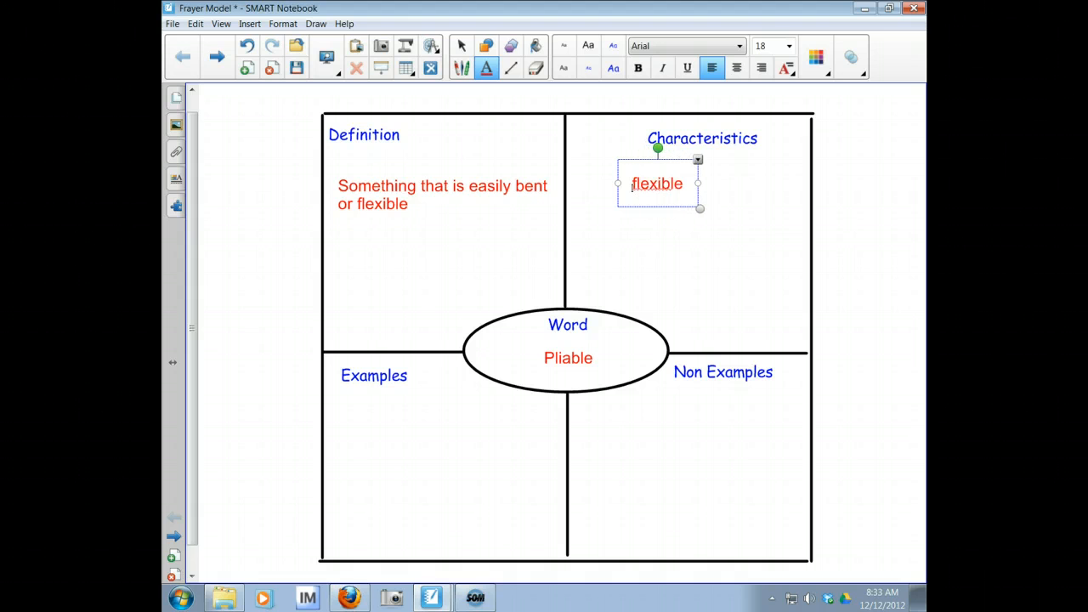
{"action": "type", "text": "bendable"}
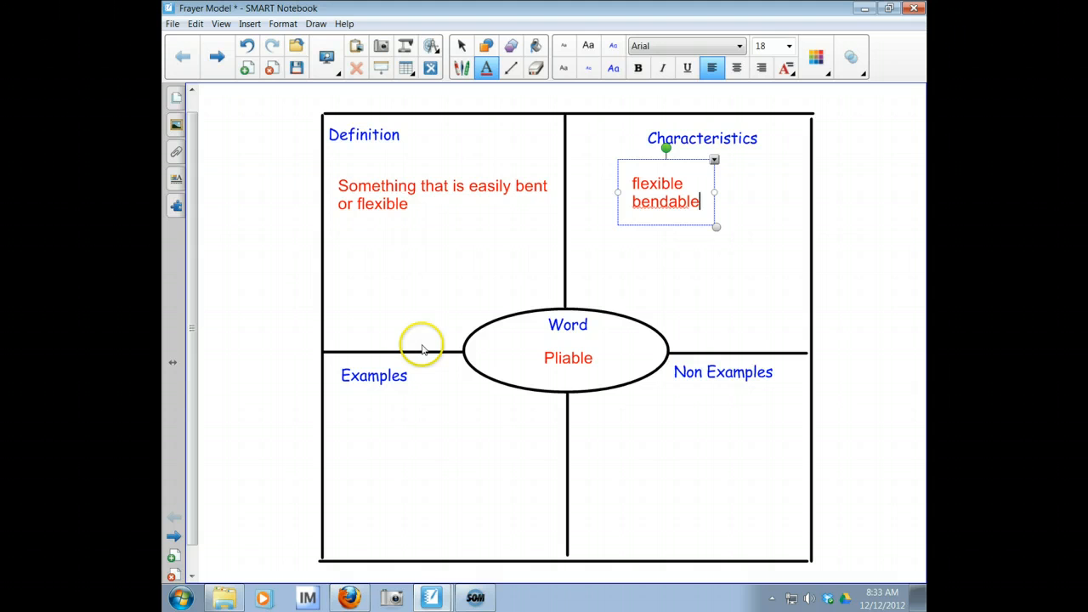
{"action": "mouse_move", "coordinate": [395, 518]}
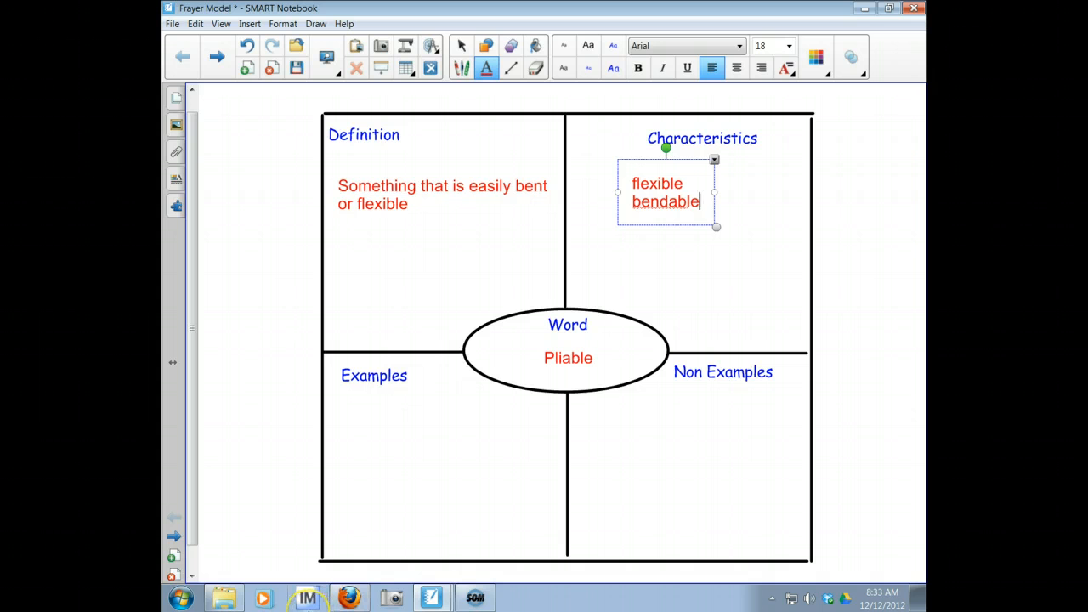
{"action": "mouse_move", "coordinate": [309, 597]}
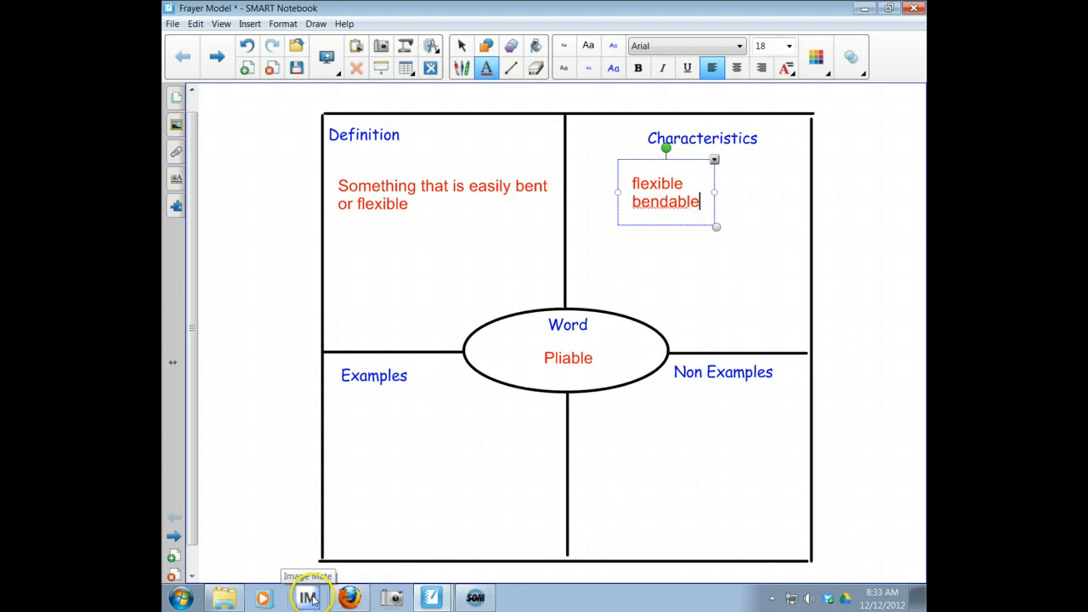
{"action": "mouse_move", "coordinate": [432, 466]}
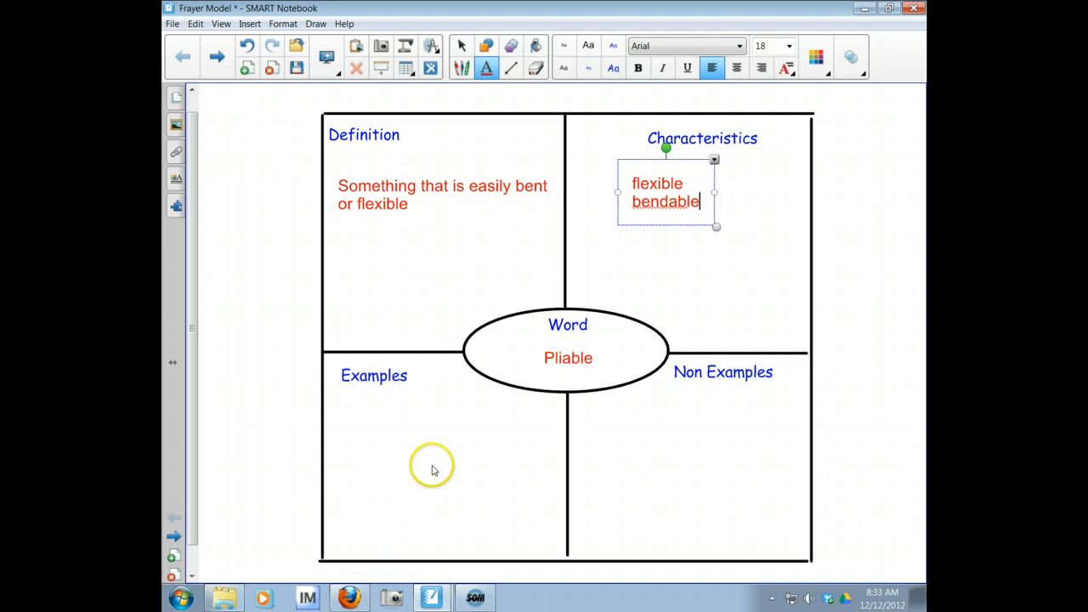
{"action": "mouse_move", "coordinate": [441, 488]}
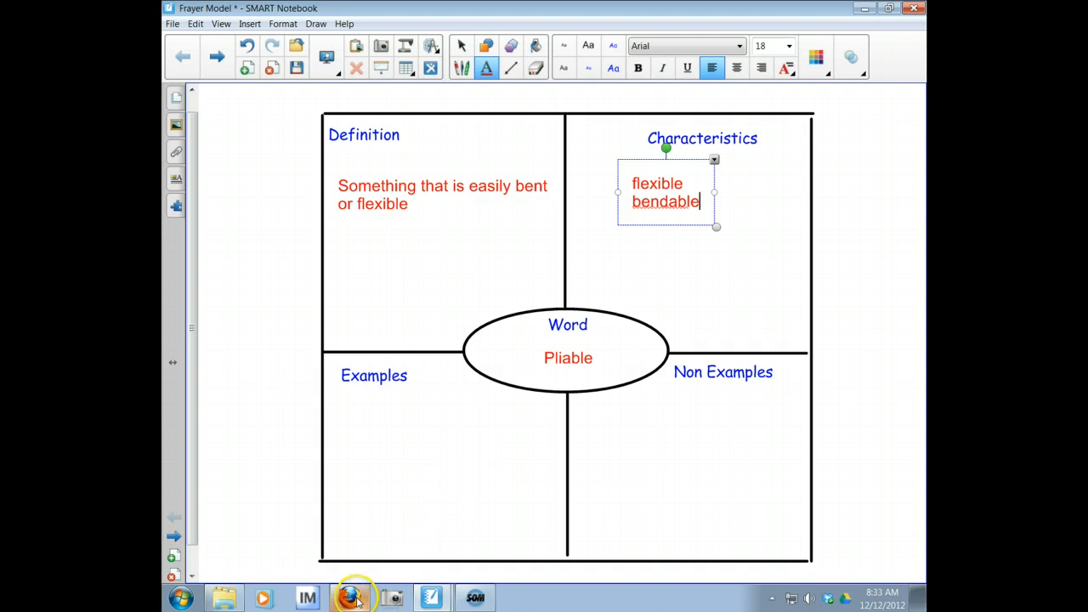
Step: Search Google Images for 'sapling' in Firefox and scroll through the results
{"action": "left_click", "coordinate": [349, 598]}
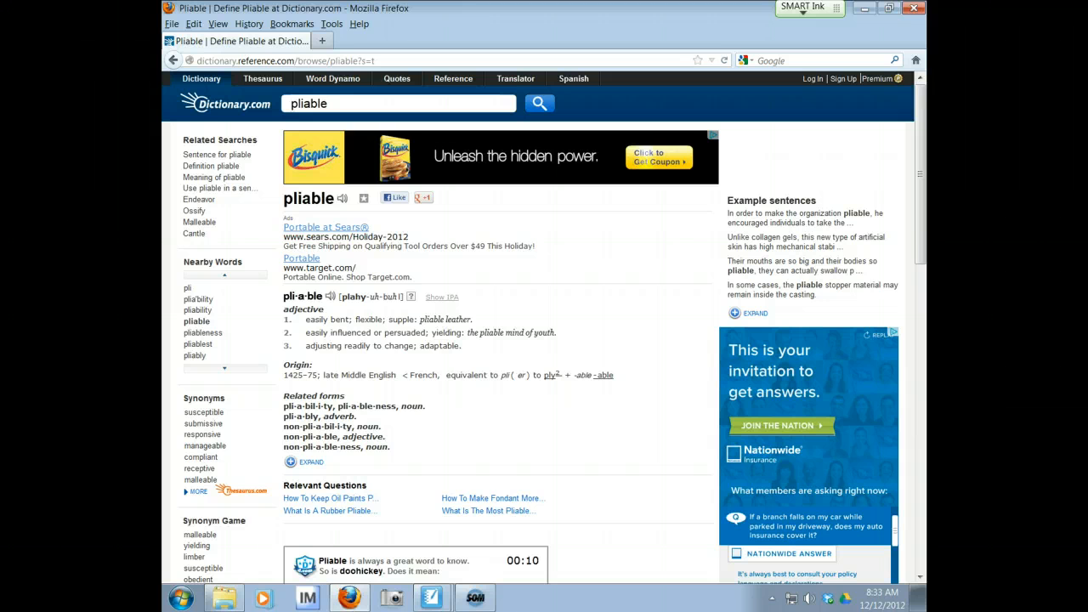
{"action": "left_click", "coordinate": [285, 61]}
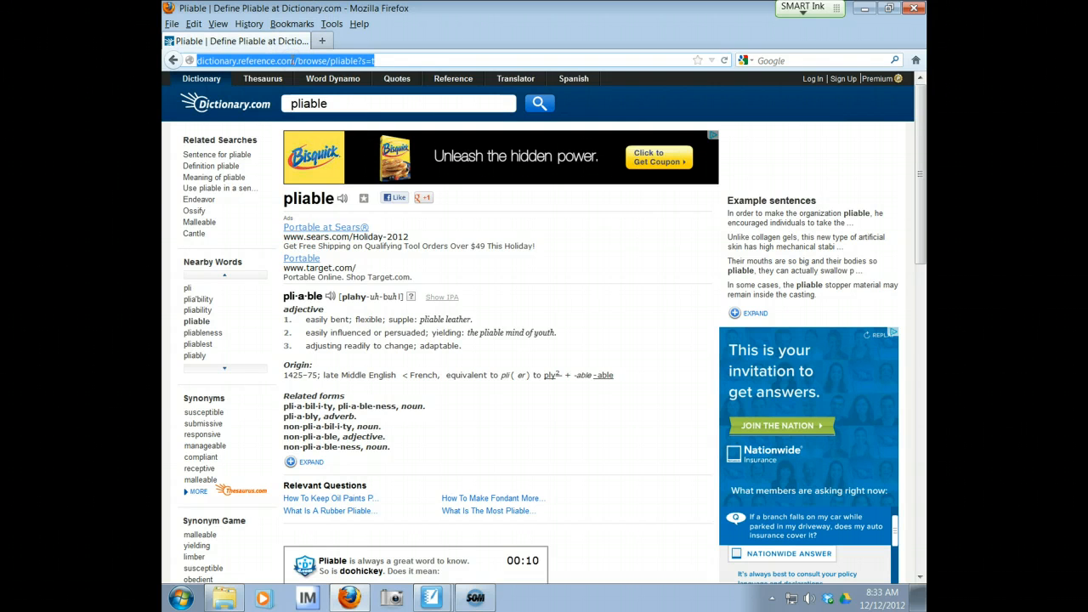
{"action": "type", "text": "google.com/imghp?hl=en&tab=wi&authuser=0"}
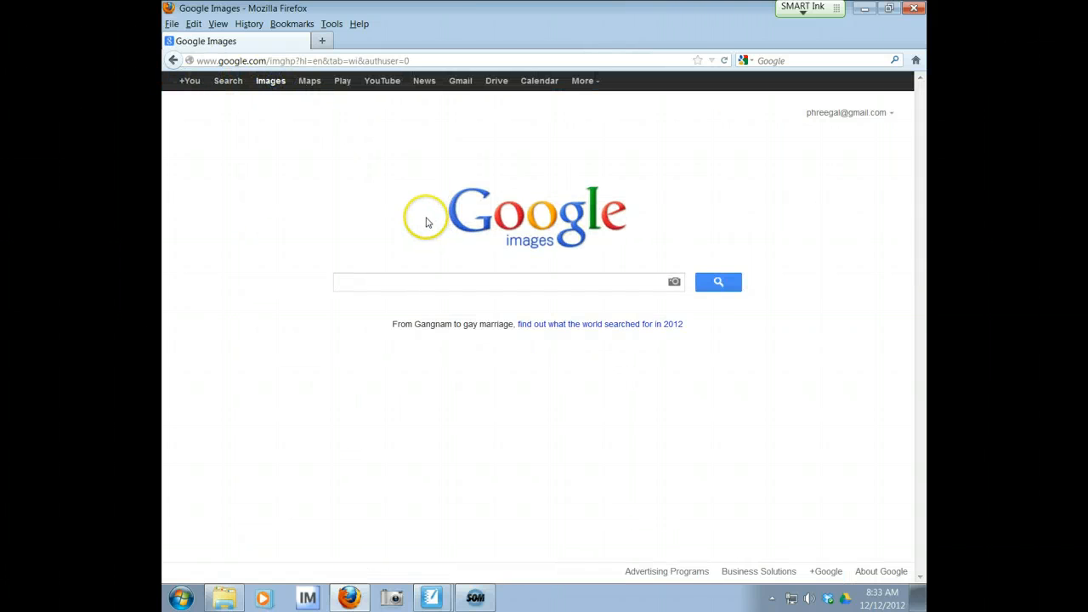
{"action": "type", "text": "sapling"}
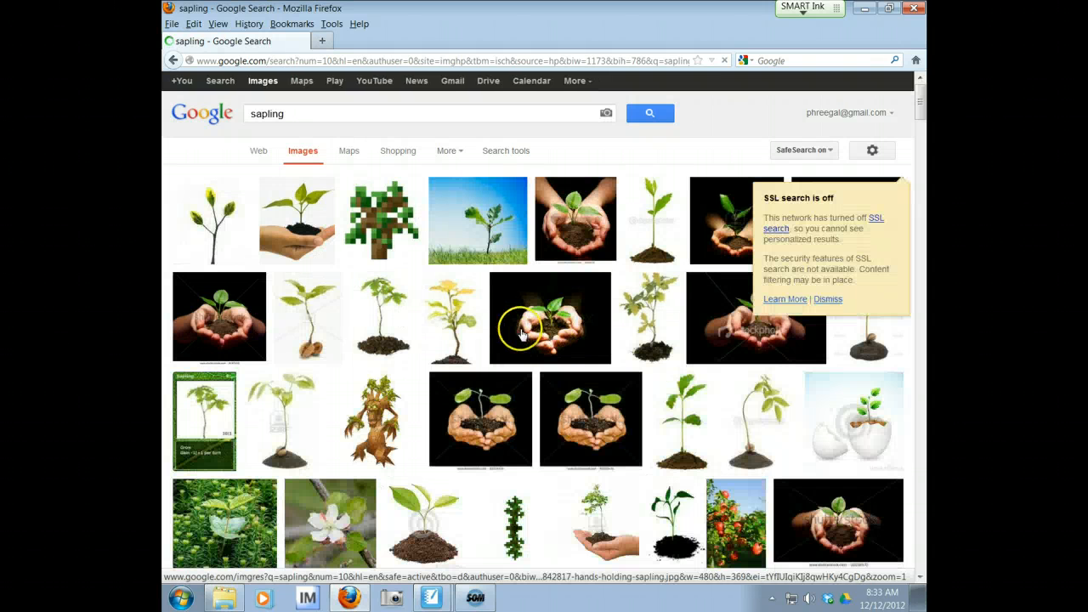
{"action": "scroll", "scroll_direction": "down", "scroll_amount": 3}
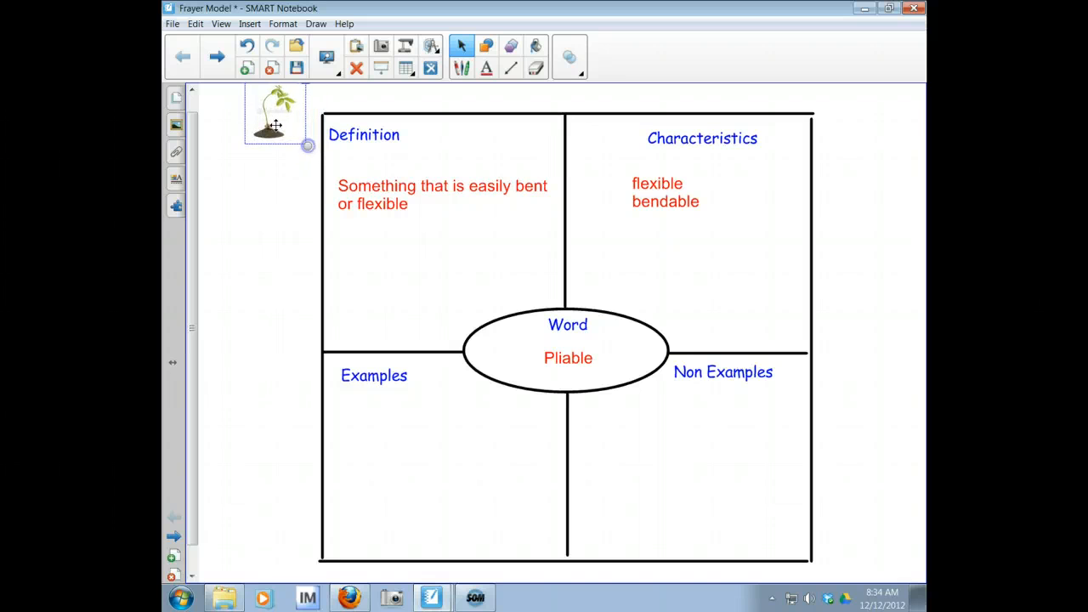
Step: Move the sapling picture into Examples and caption it 'sapling (young tree)'
{"action": "left_click_drag", "start_coordinate": [273, 115], "coordinate": [367, 425]}
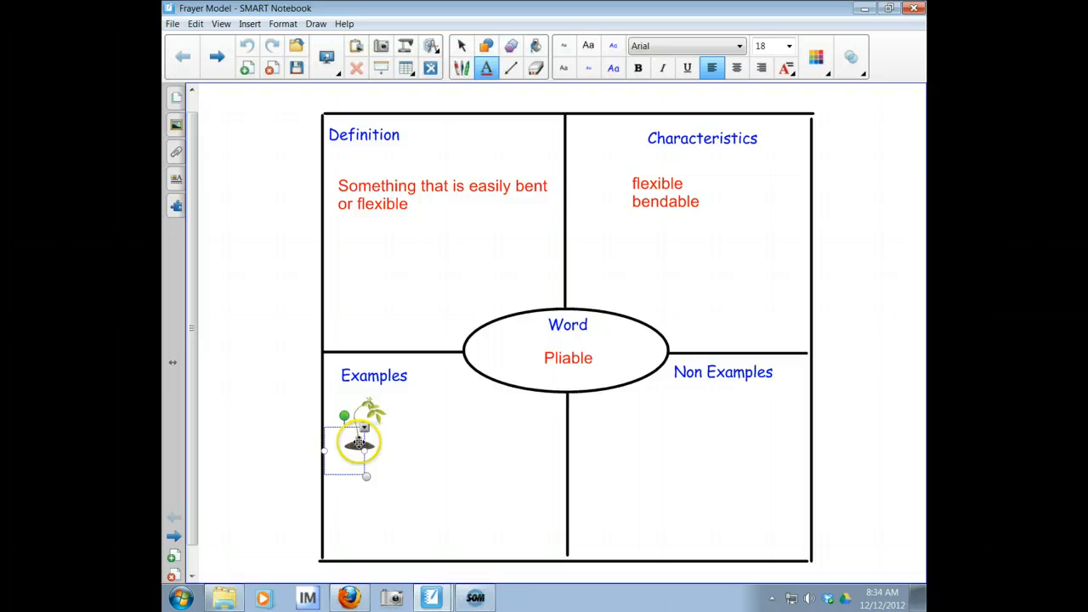
{"action": "type", "text": "sapling"}
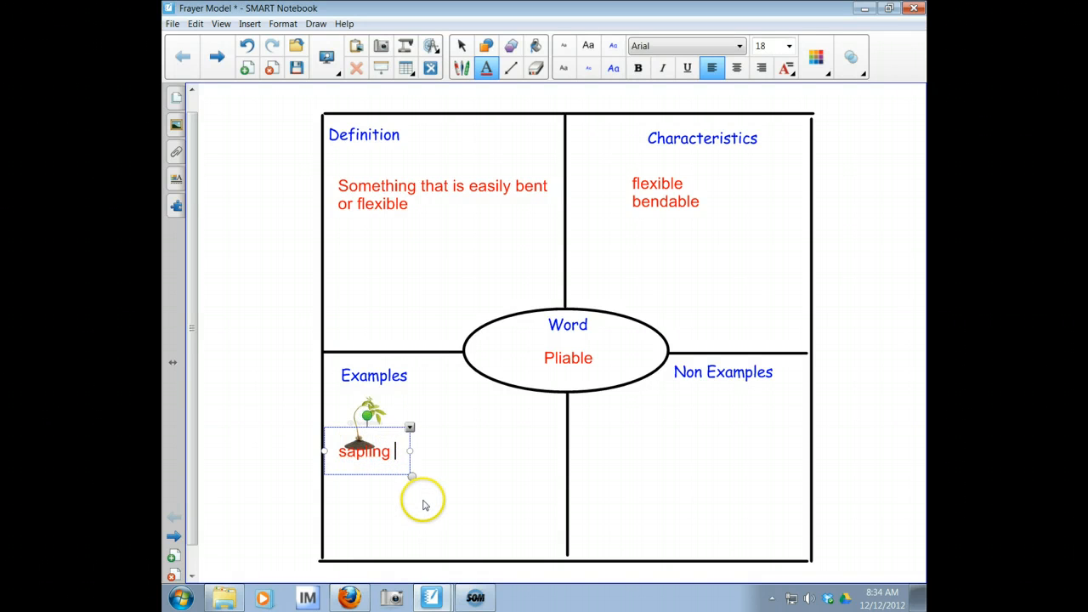
{"action": "type", "text": "(young"}
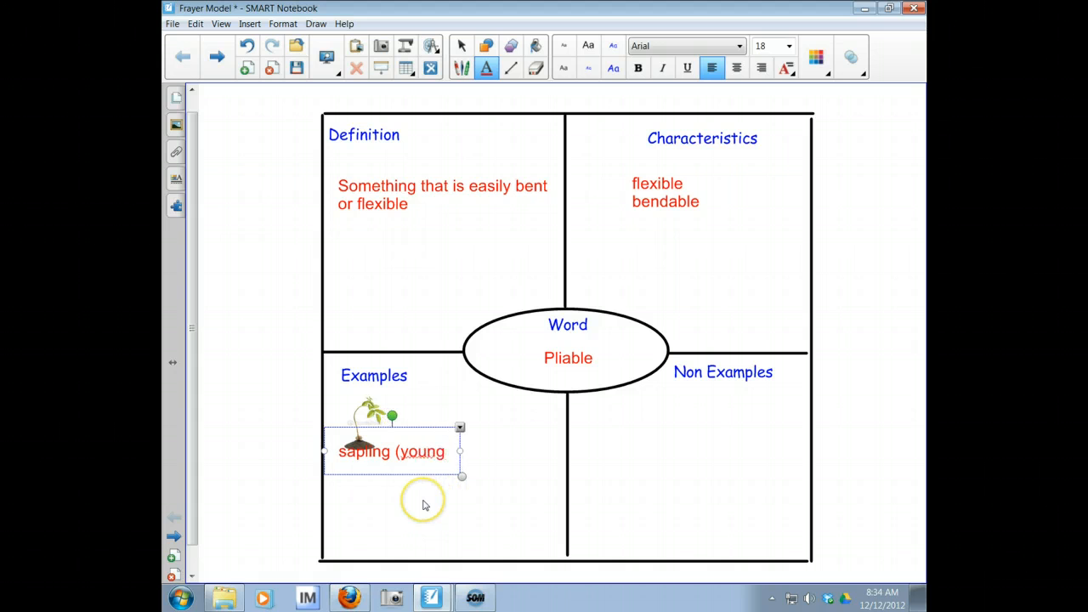
{"action": "type", "text": "tree)"}
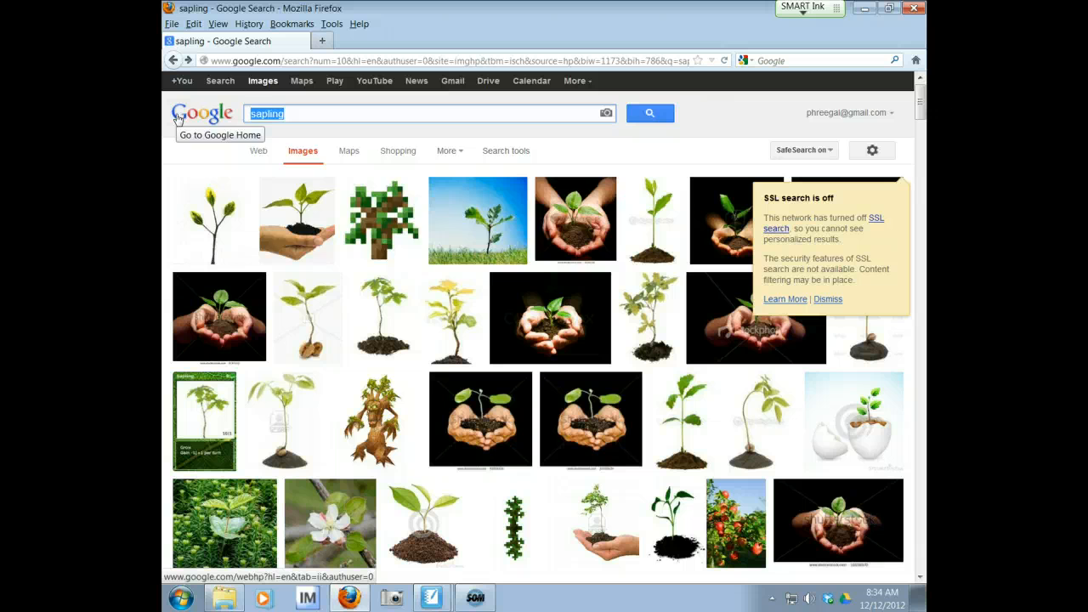
Step: Search Google Images for 'silly putty' and copy the red-and-green putty picture
{"action": "type", "text": "sil"}
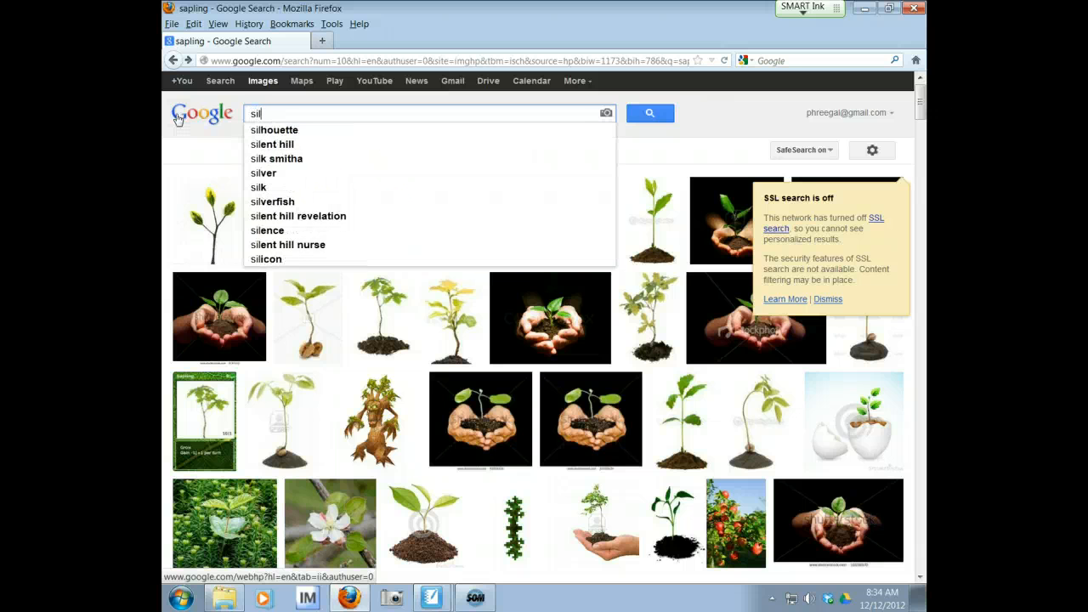
{"action": "type", "text": "silly putty"}
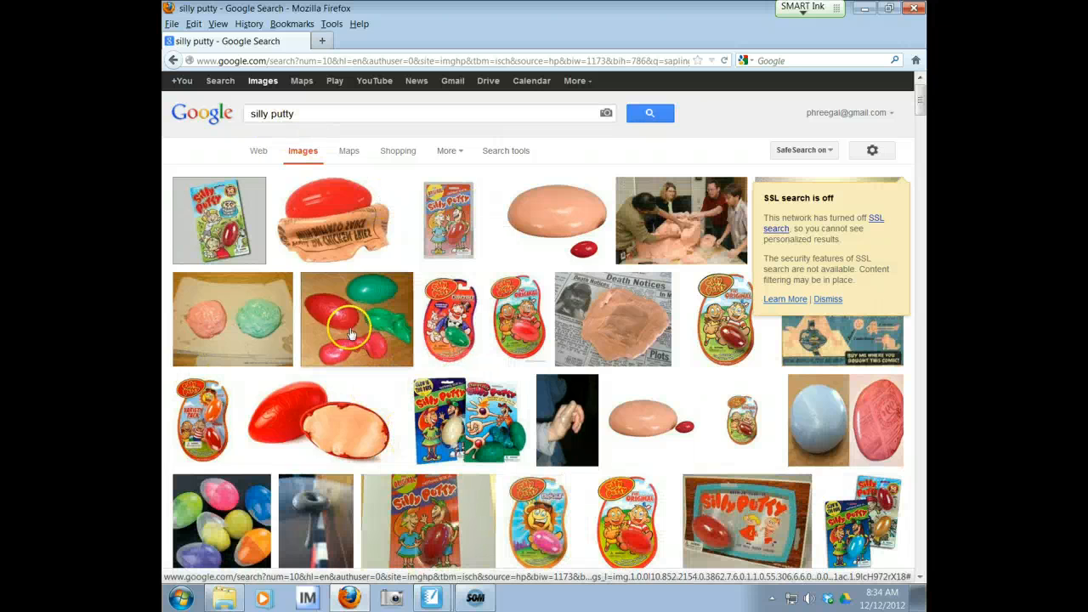
{"action": "left_click", "coordinate": [356, 319]}
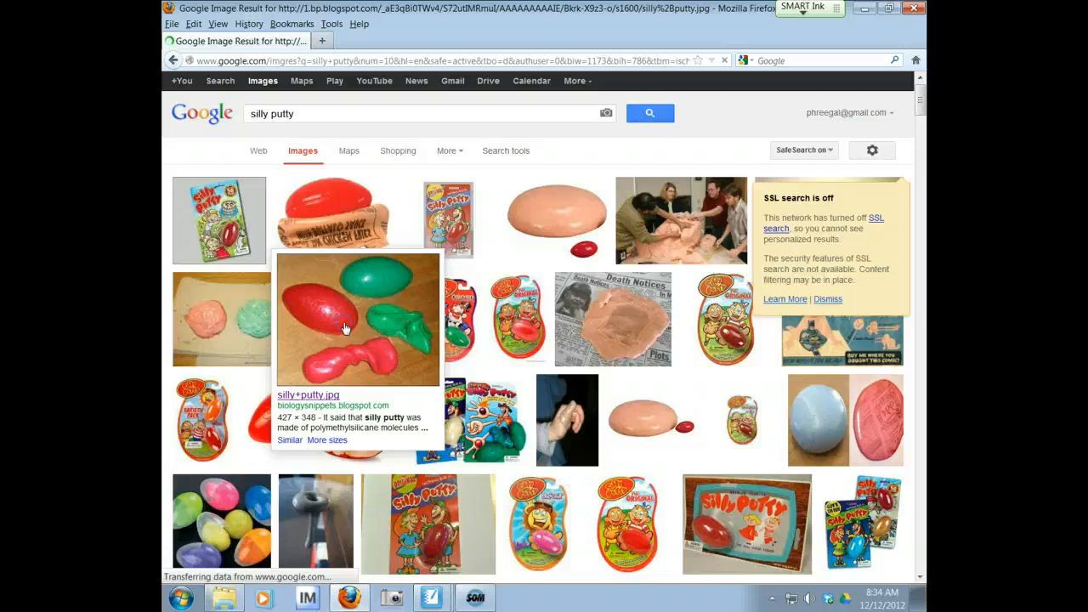
{"action": "right_click", "coordinate": [357, 319]}
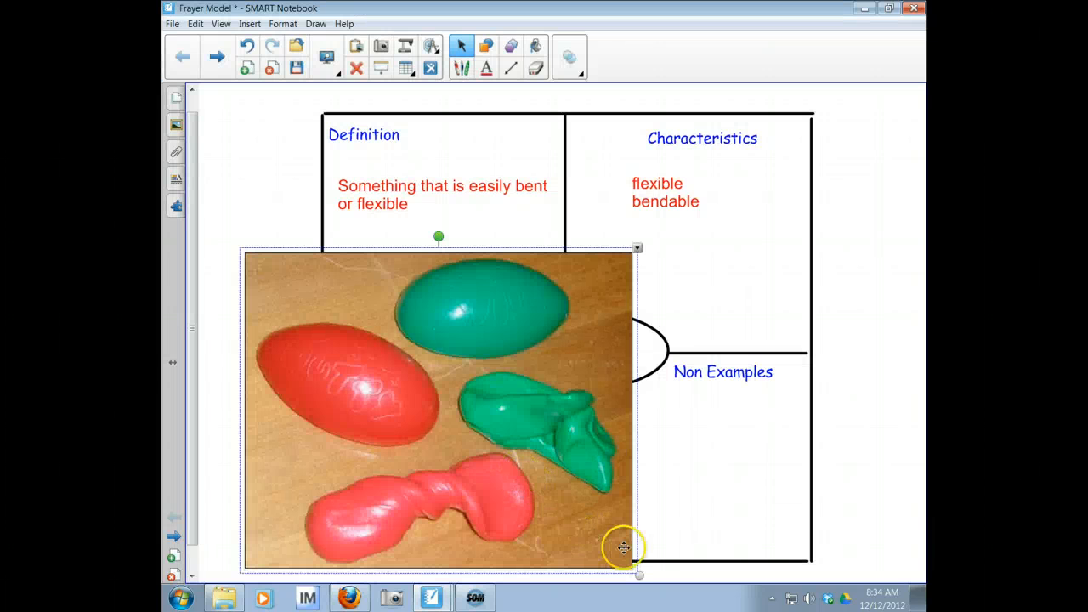
Step: Shrink the silly putty photo below the sapling and caption it 'silly putty'
{"action": "left_click_drag", "start_coordinate": [623, 548], "coordinate": [330, 322]}
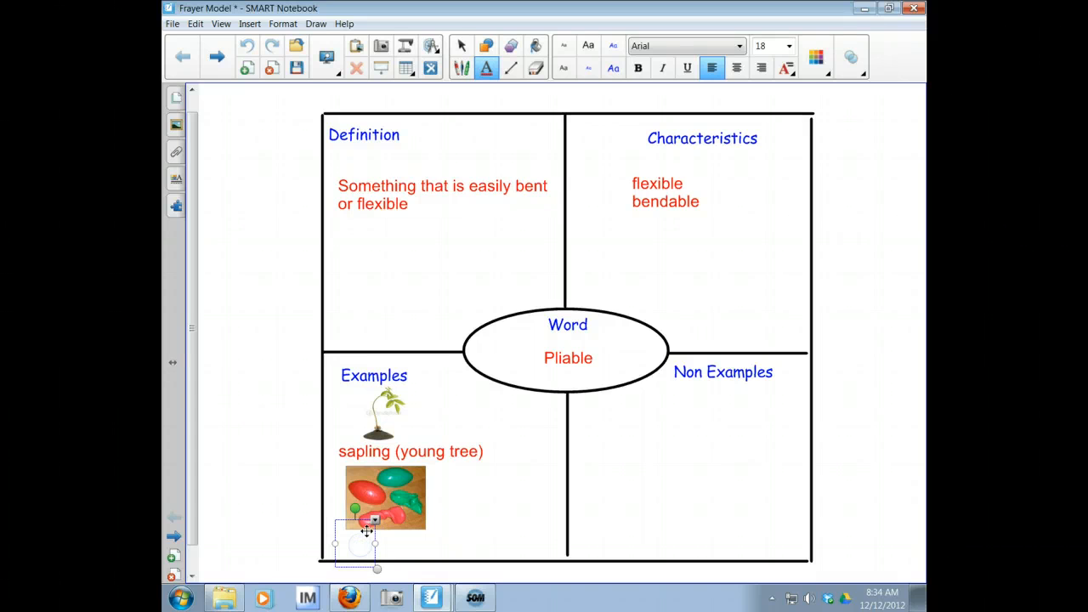
{"action": "type", "text": "silly putty"}
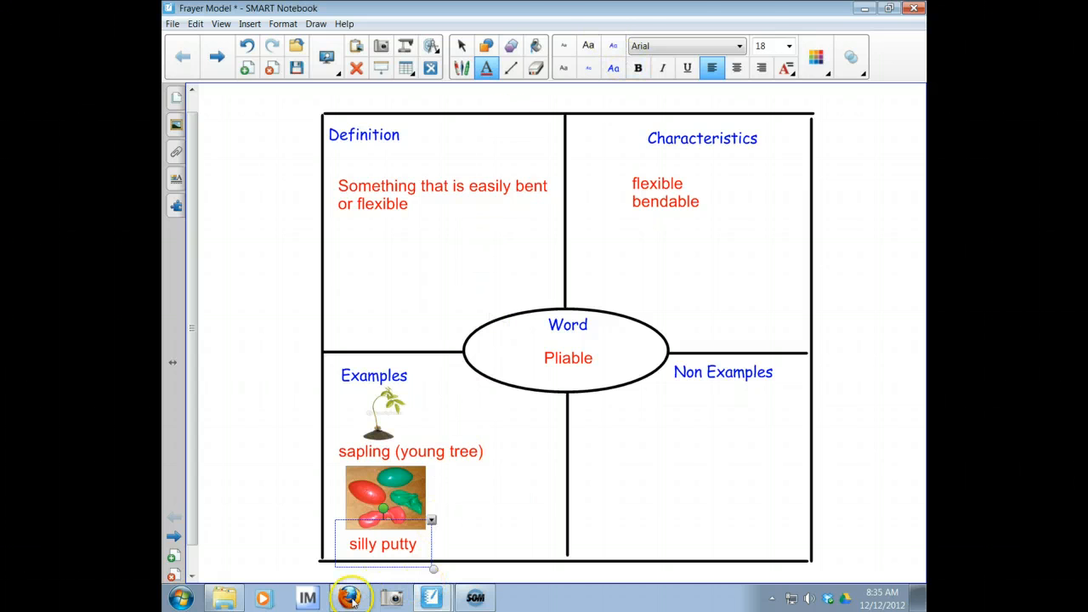
{"action": "left_click", "coordinate": [349, 598]}
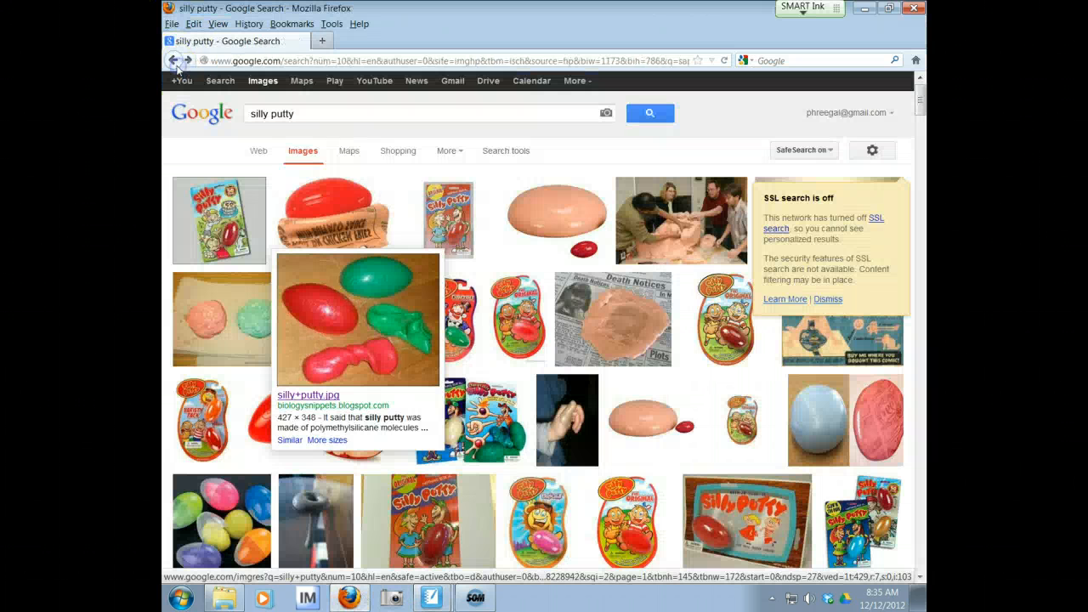
Step: Search Google Images for 'eraser' and copy the Pink Pearl eraser picture
{"action": "left_click", "coordinate": [348, 114]}
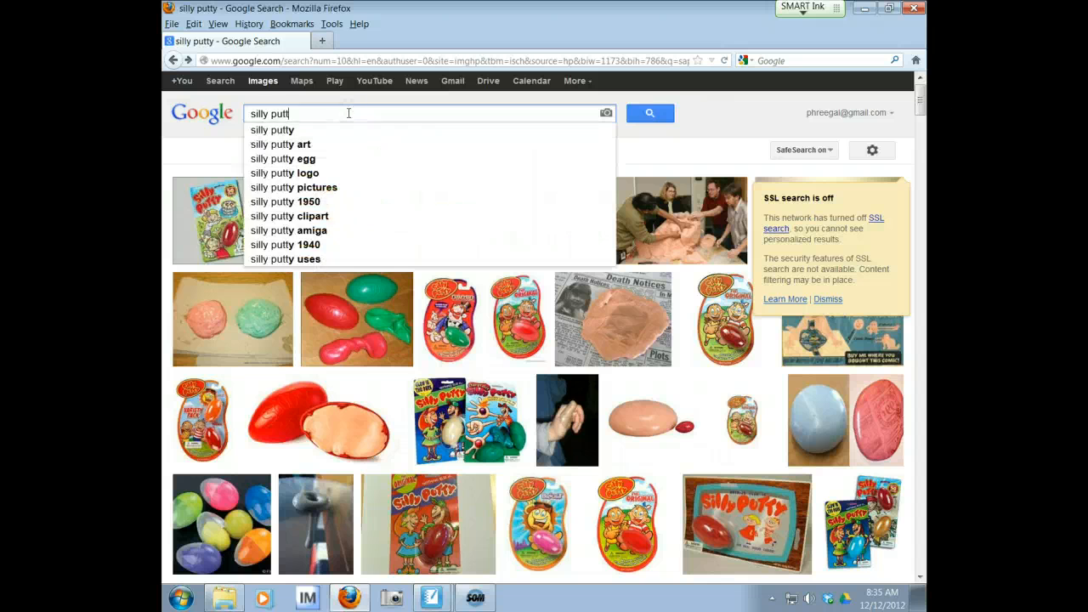
{"action": "type", "text": "eraser"}
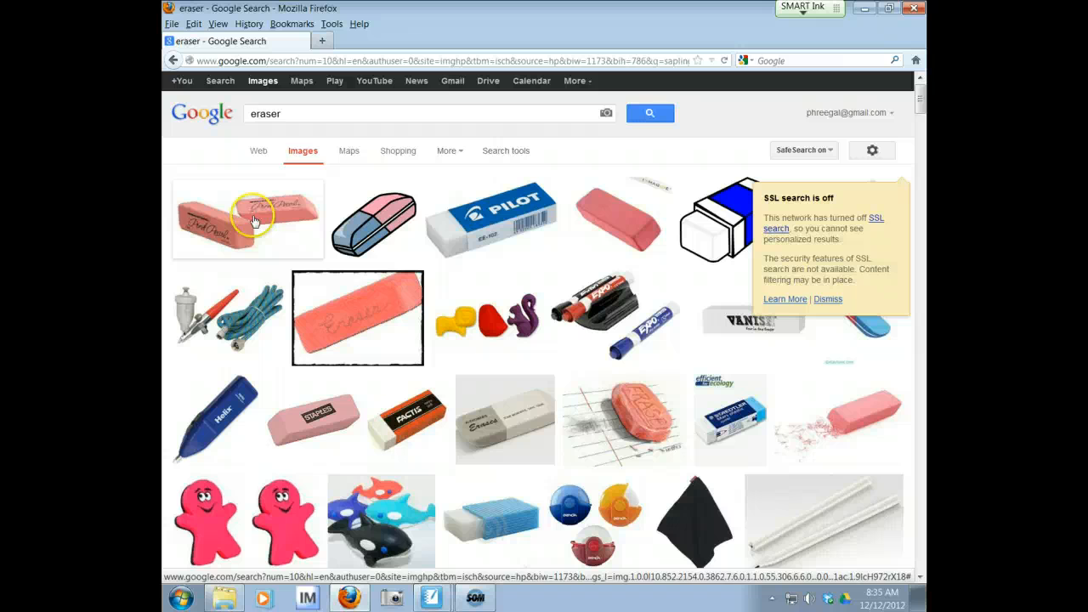
{"action": "scroll", "scroll_direction": "down", "scroll_amount": 3}
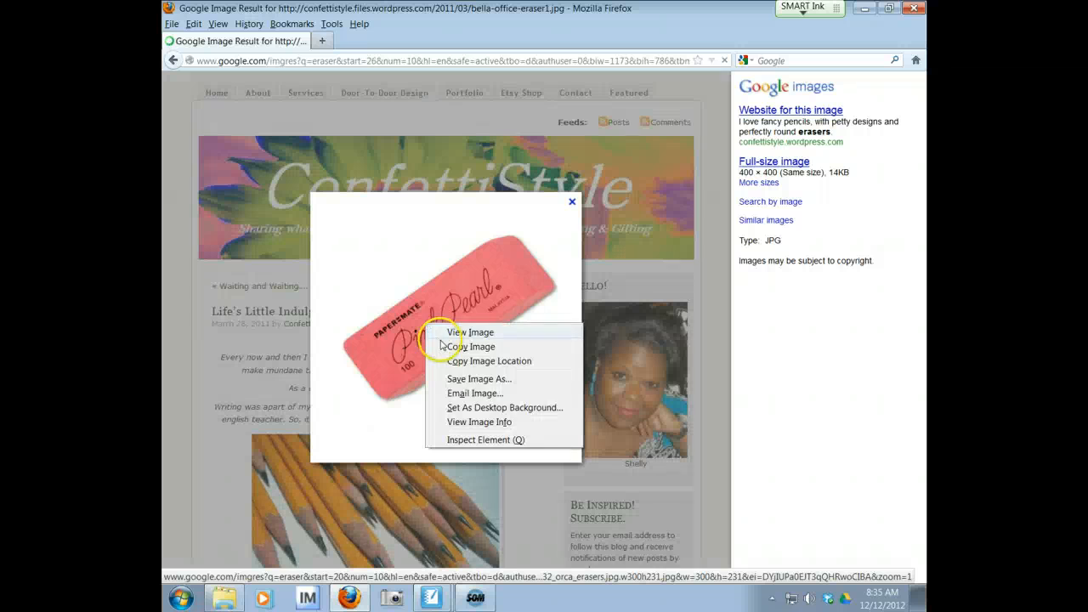
{"action": "left_click", "coordinate": [470, 332]}
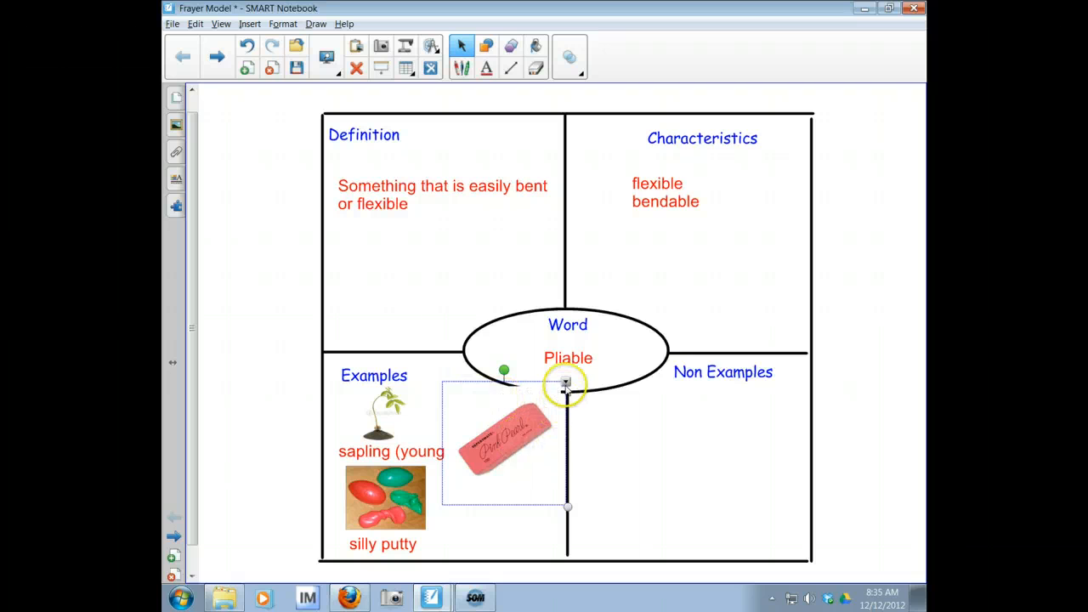
Step: Make the eraser picture's white background transparent with Set Picture Transparency
{"action": "right_click", "coordinate": [565, 383]}
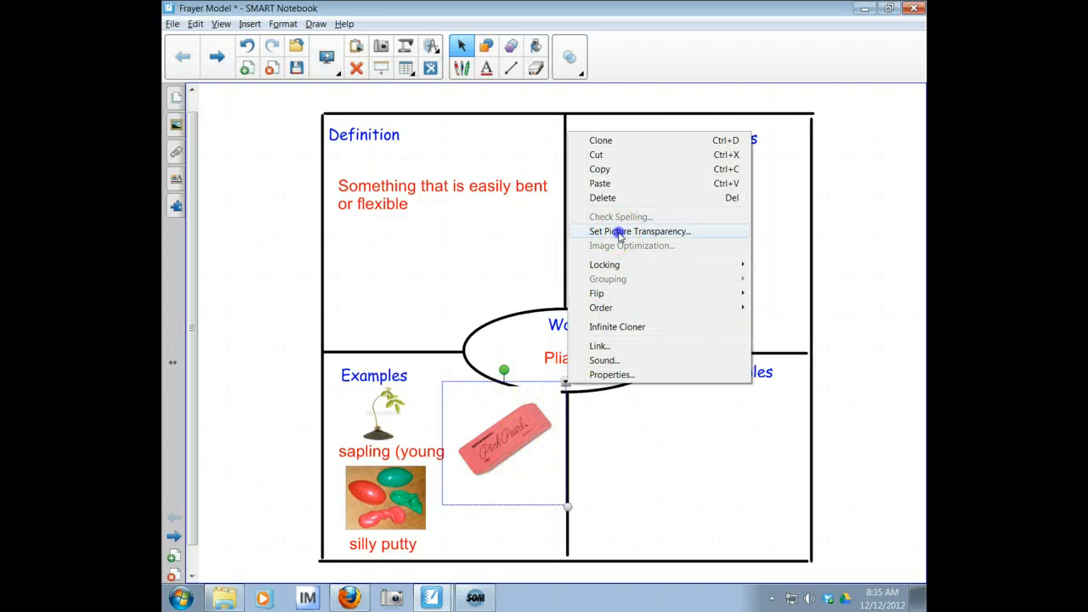
{"action": "left_click", "coordinate": [639, 232]}
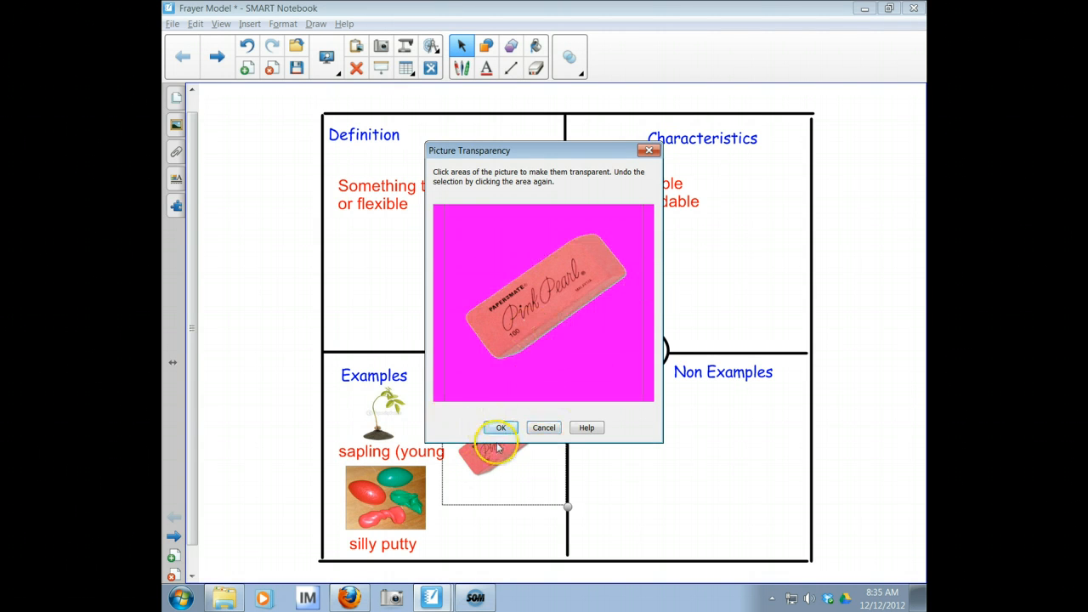
{"action": "left_click", "coordinate": [500, 428]}
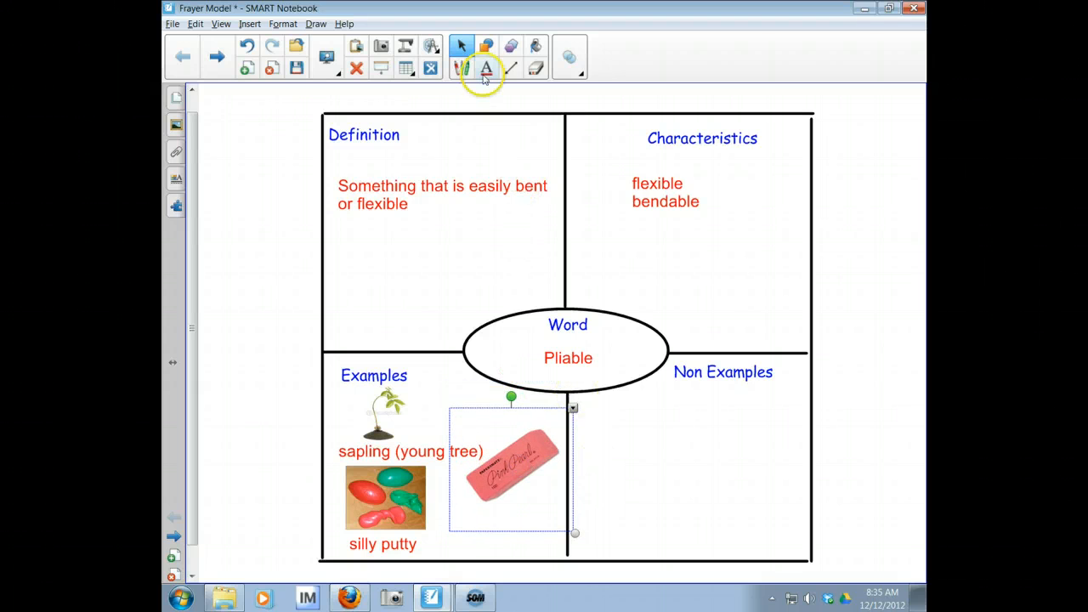
Step: Caption the eraser picture 'eraser' and return to Firefox's eraser image results
{"action": "left_click", "coordinate": [486, 68]}
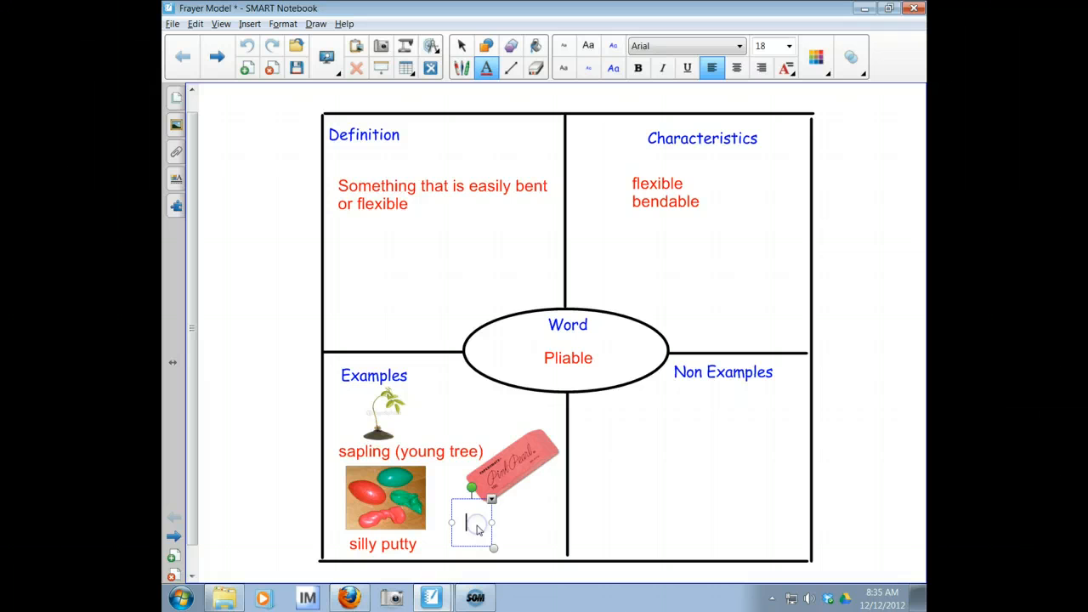
{"action": "type", "text": "eraser"}
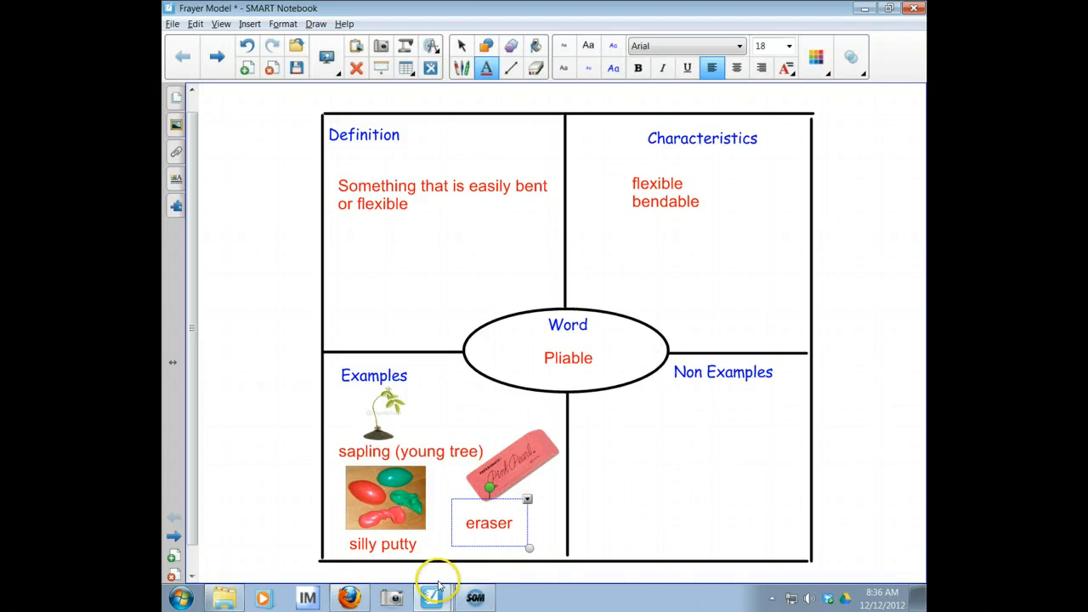
{"action": "left_click", "coordinate": [431, 596]}
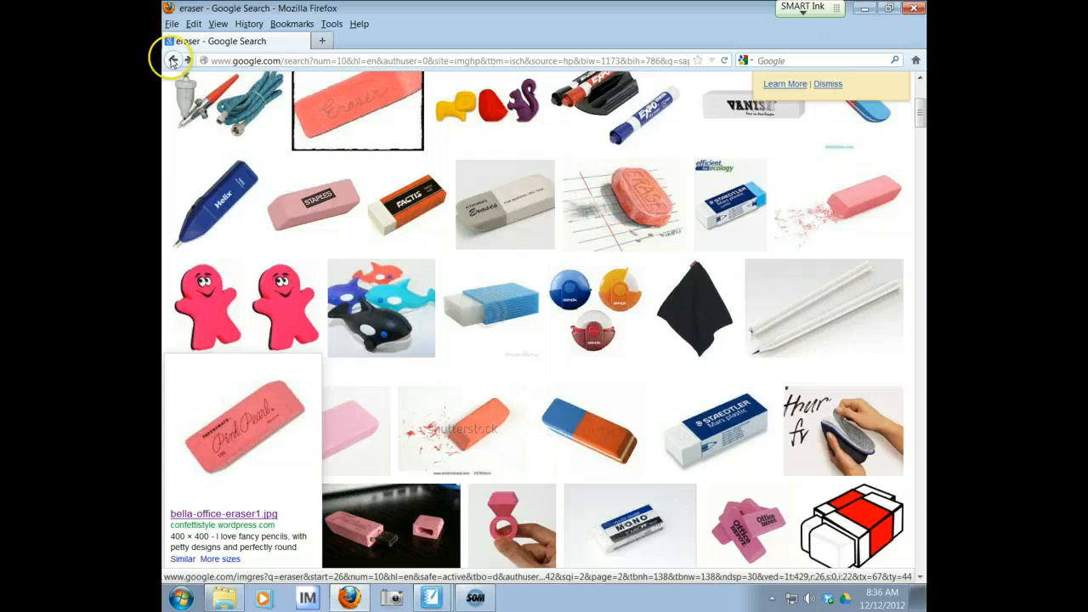
Step: Search Google Images for 'student desk' and open the black-legged student desk picture
{"action": "left_click", "coordinate": [173, 60]}
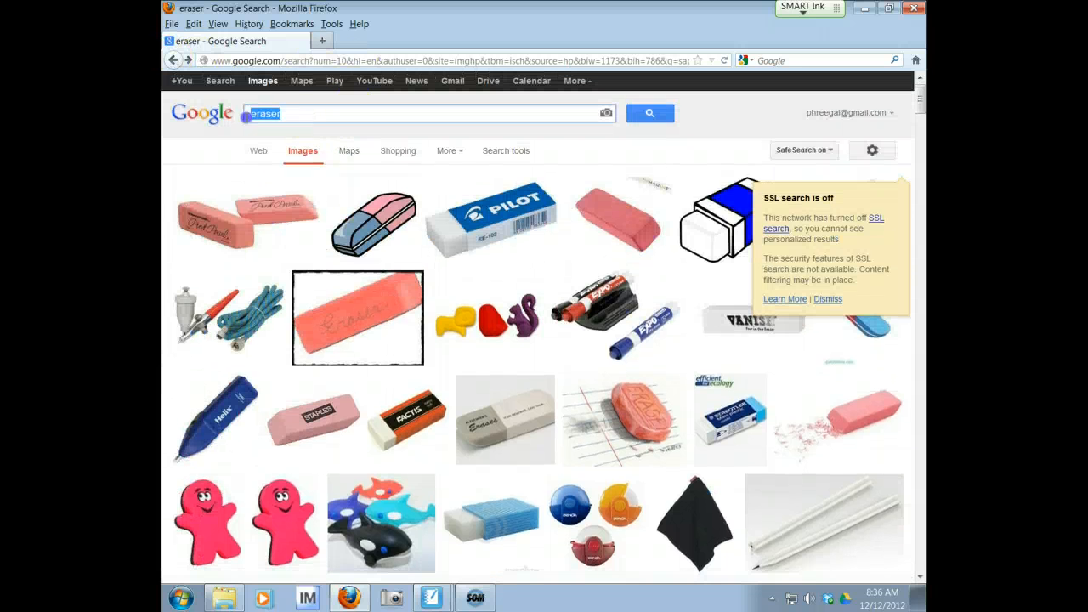
{"action": "type", "text": "desk"}
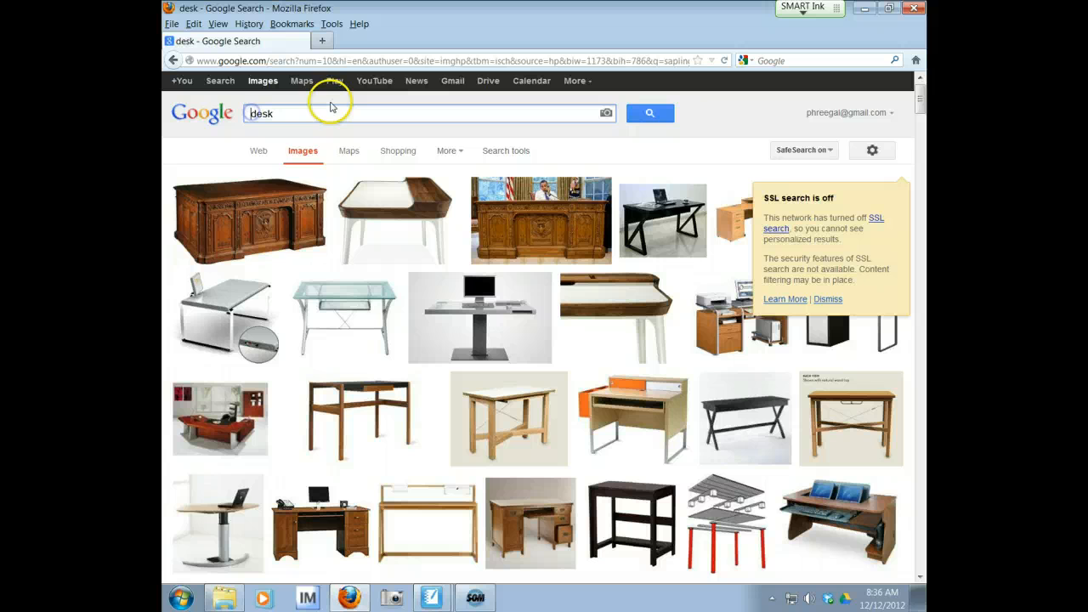
{"action": "type", "text": "s"}
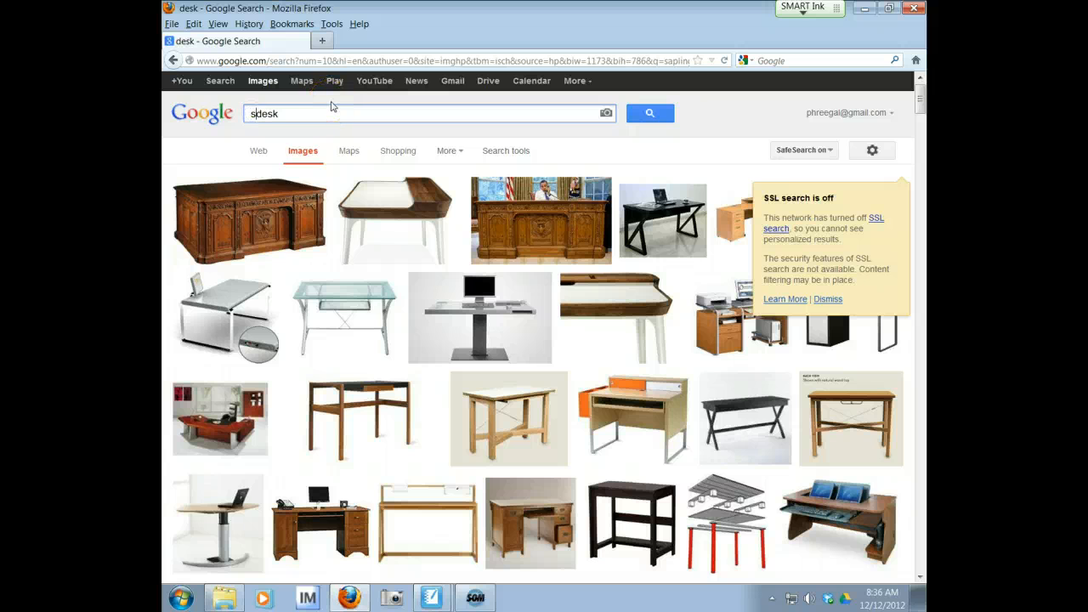
{"action": "type", "text": "studen desk"}
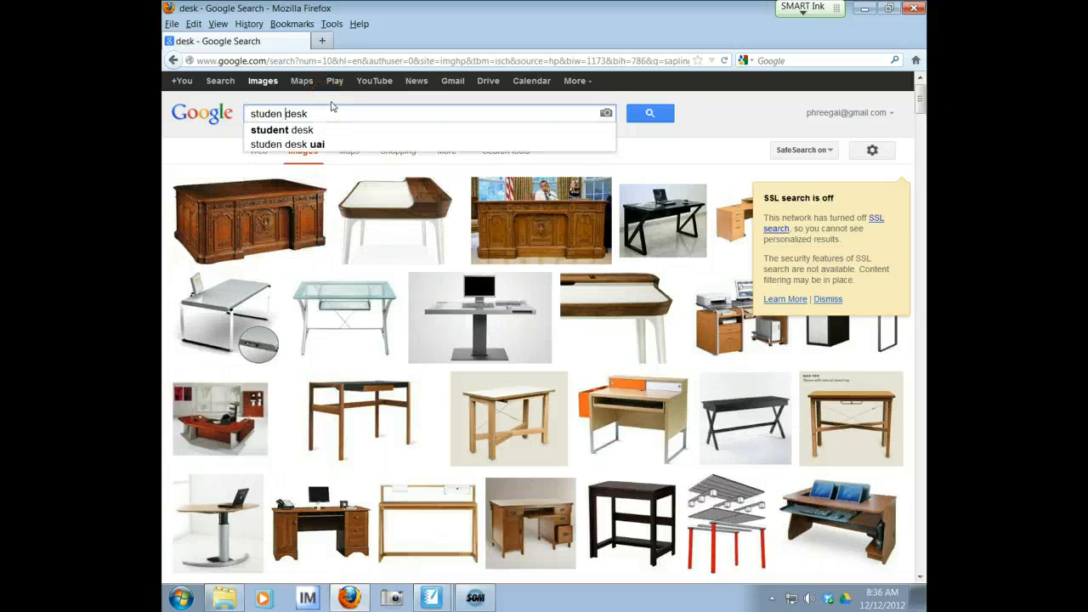
{"action": "left_click", "coordinate": [283, 130]}
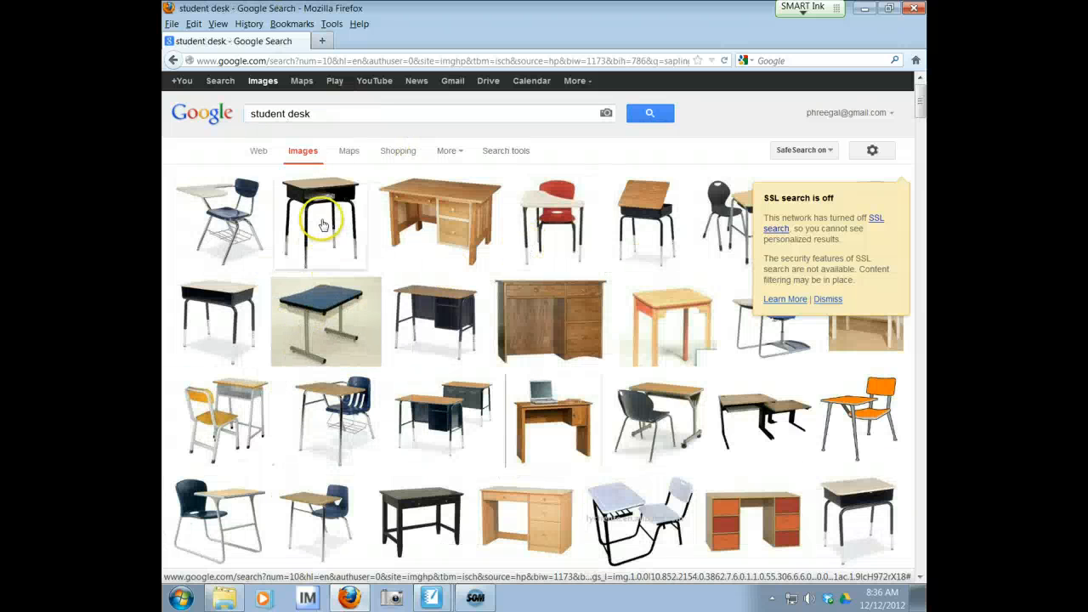
{"action": "left_click", "coordinate": [321, 216]}
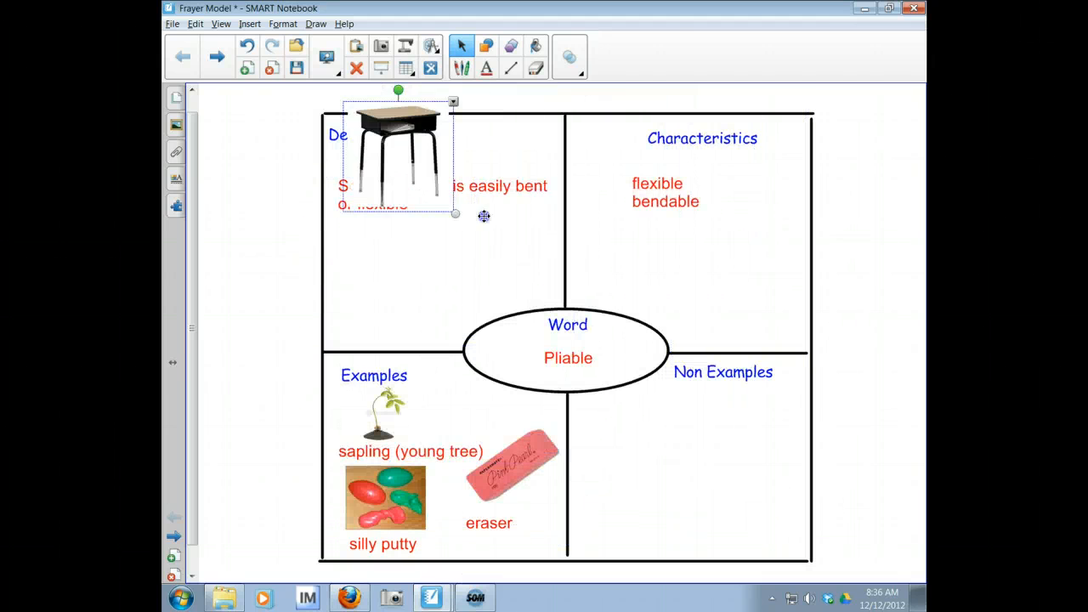
Step: Move the desk picture into Non Examples, caption it 'desk', and return to Firefox
{"action": "left_click_drag", "start_coordinate": [398, 157], "coordinate": [633, 450]}
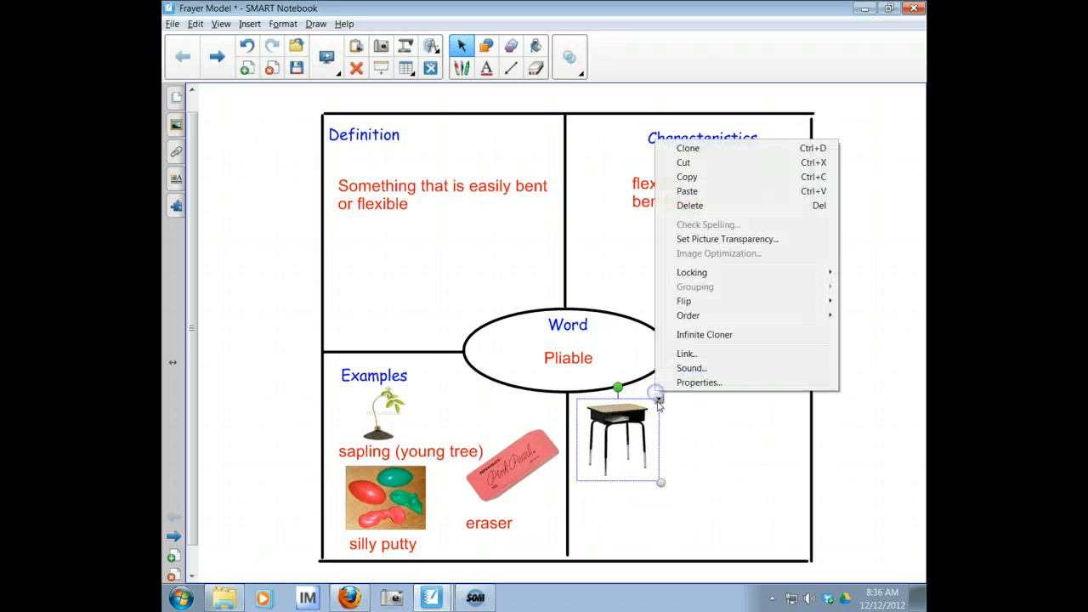
{"action": "left_click", "coordinate": [727, 238]}
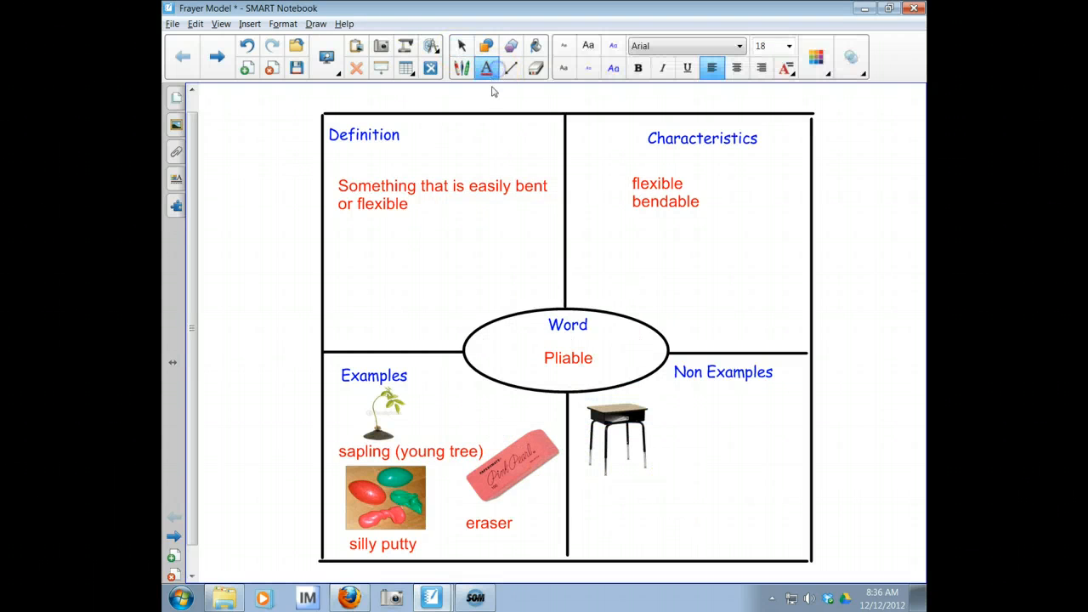
{"action": "type", "text": "desk"}
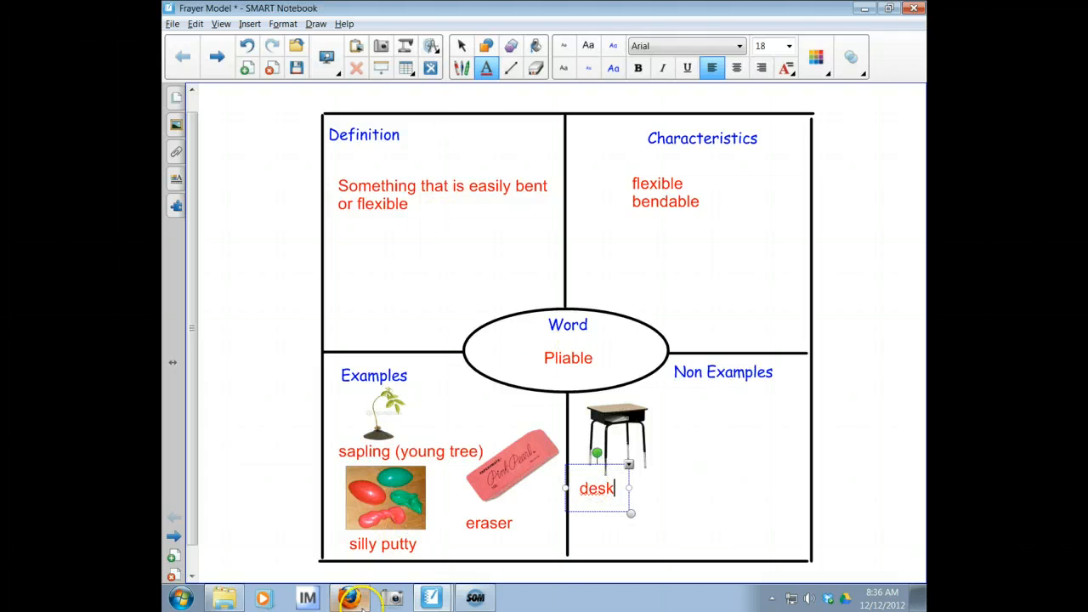
{"action": "left_click", "coordinate": [349, 597]}
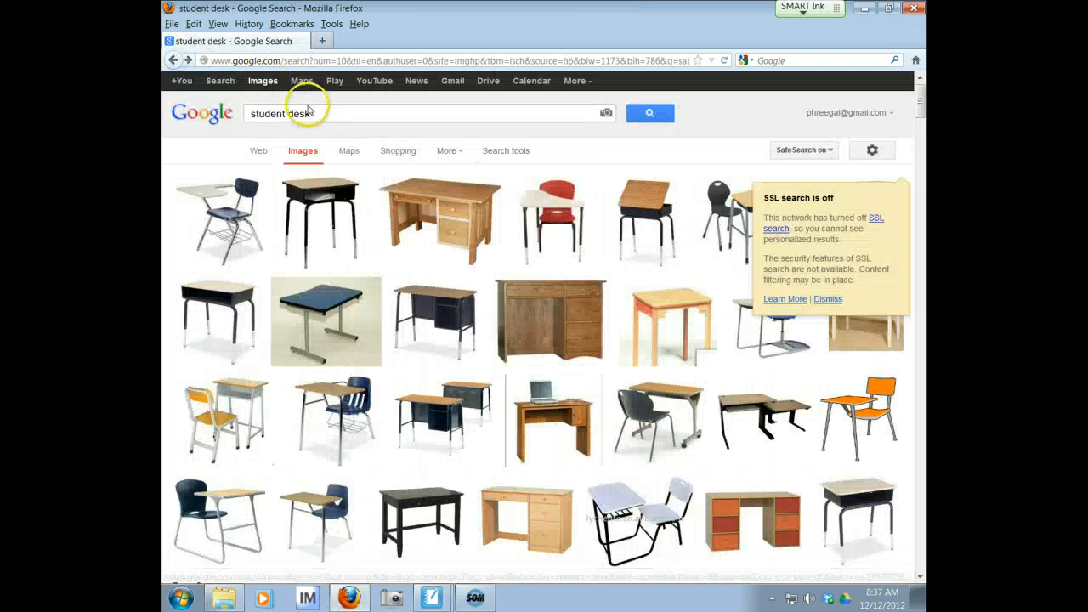
Step: Search Google Images for 'glass' and open the plain highball glass picture
{"action": "type", "text": "glass"}
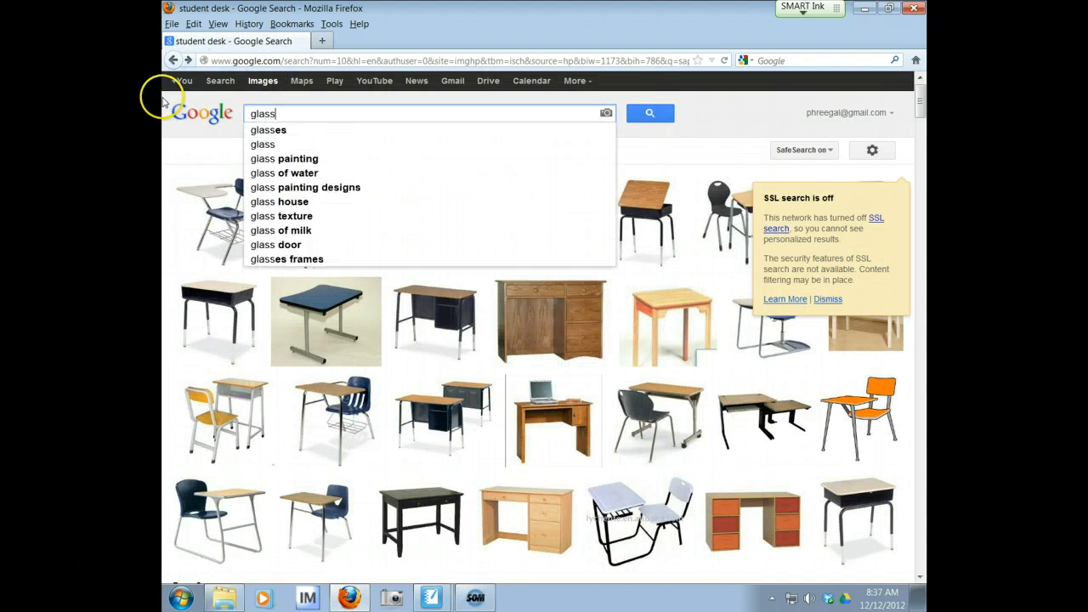
{"action": "left_click", "coordinate": [649, 113]}
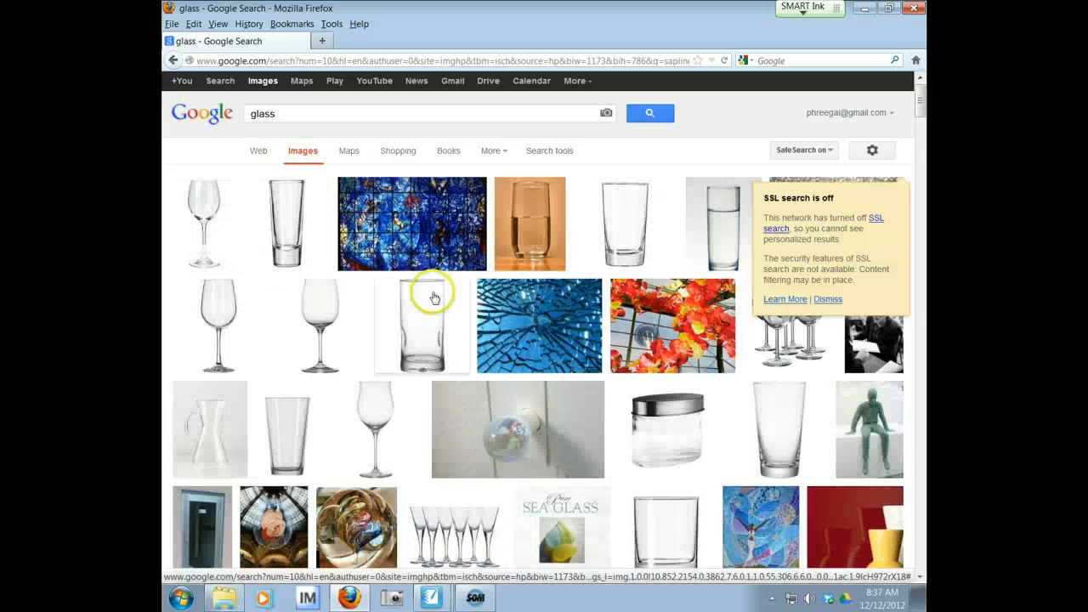
{"action": "left_click", "coordinate": [625, 224]}
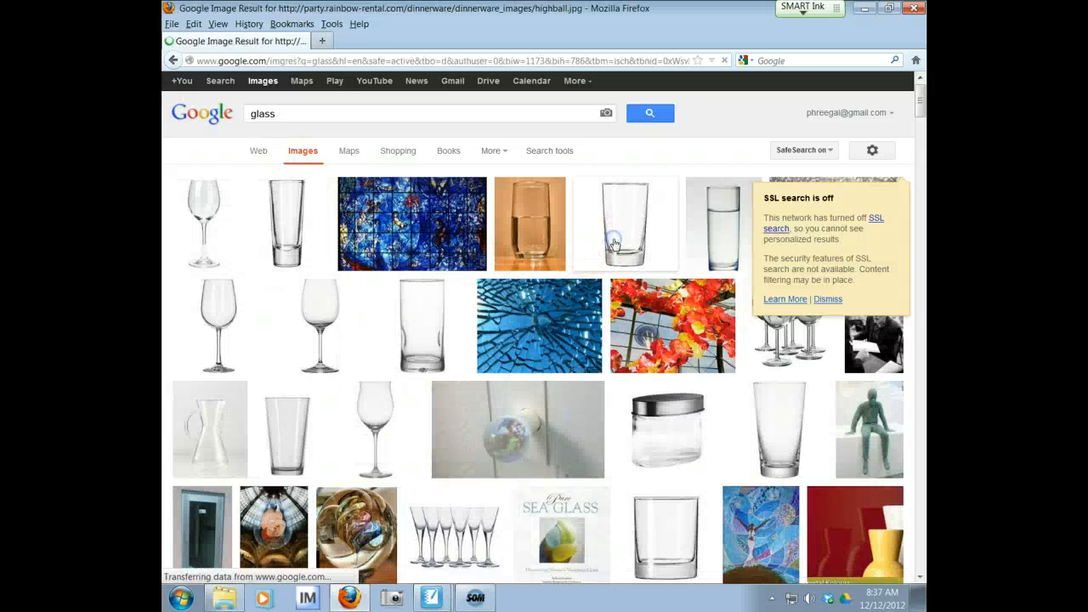
{"action": "left_click", "coordinate": [625, 225]}
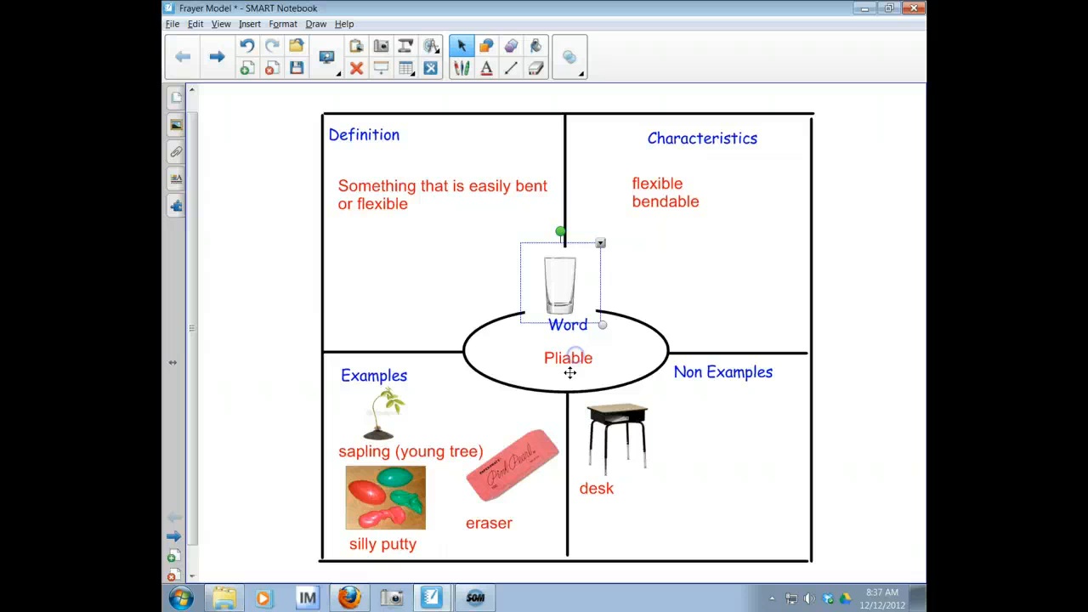
Step: Drag the drinking glass picture into the Non Examples box
{"action": "left_click_drag", "start_coordinate": [559, 285], "coordinate": [737, 423]}
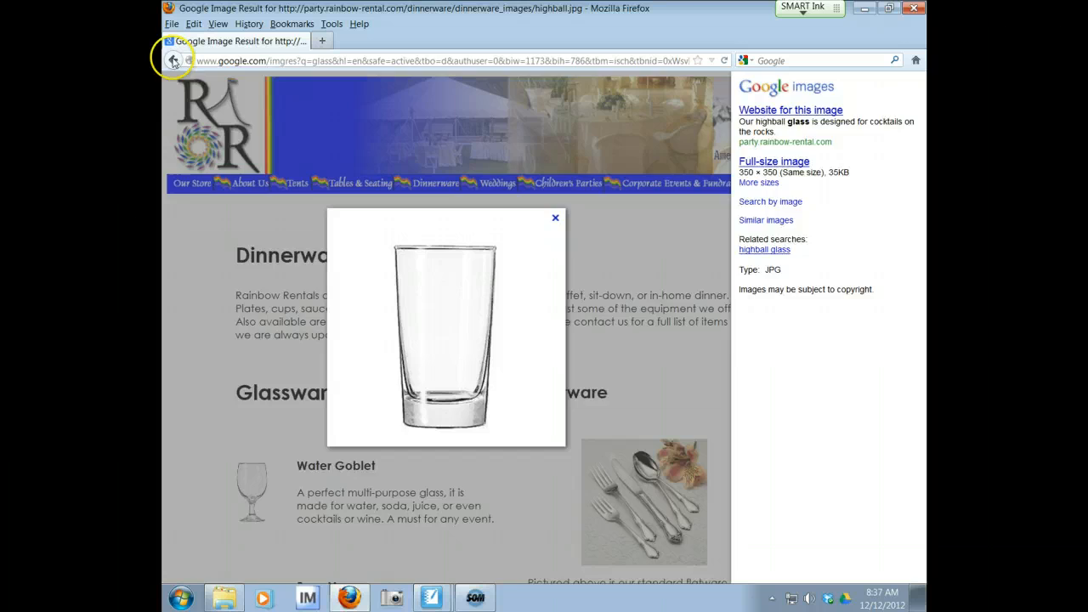
Step: Search Google Images for '2 x 4', open the lumber board picture, and return to Notebook
{"action": "left_click", "coordinate": [172, 60]}
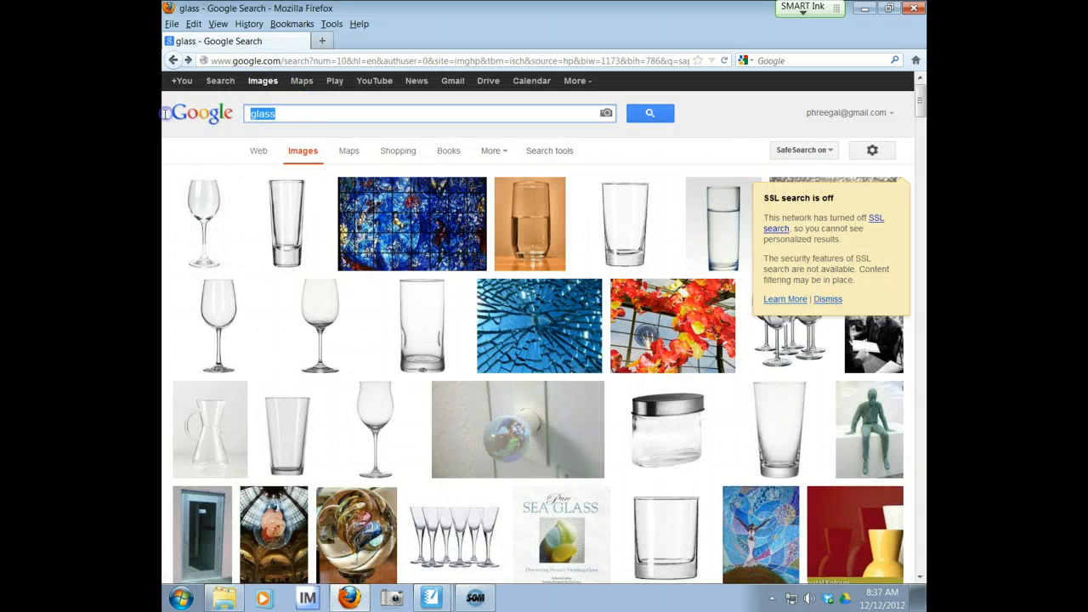
{"action": "type", "text": "2 x 4"}
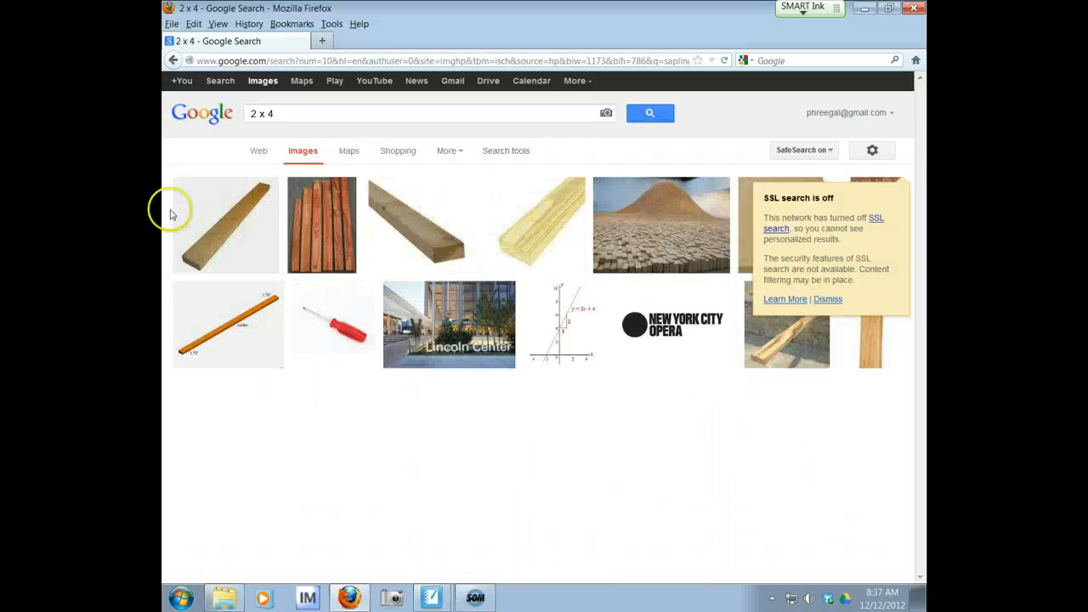
{"action": "left_click", "coordinate": [226, 224]}
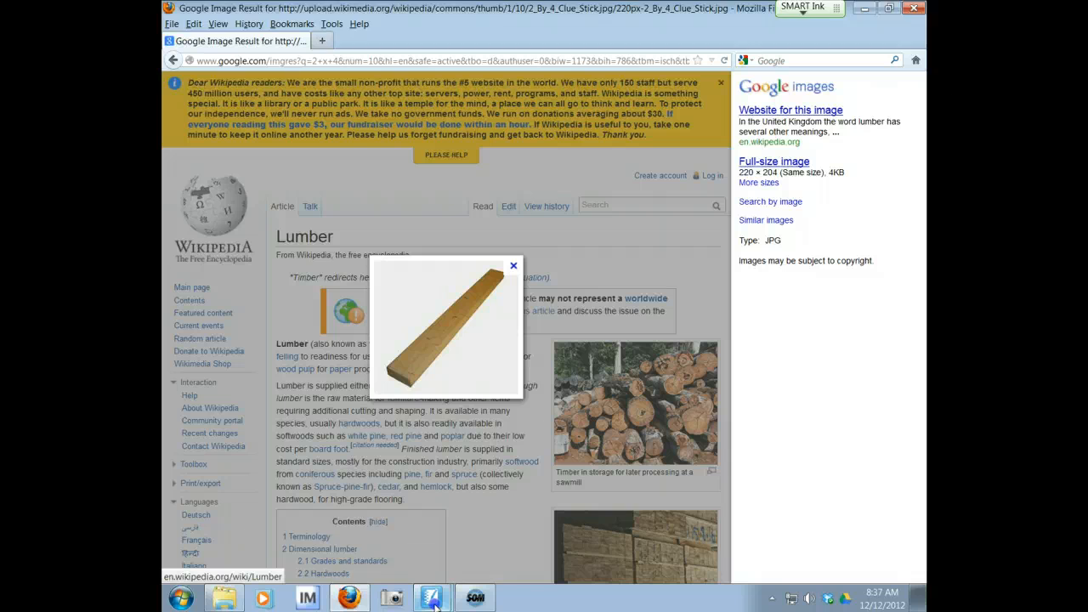
{"action": "left_click", "coordinate": [431, 598]}
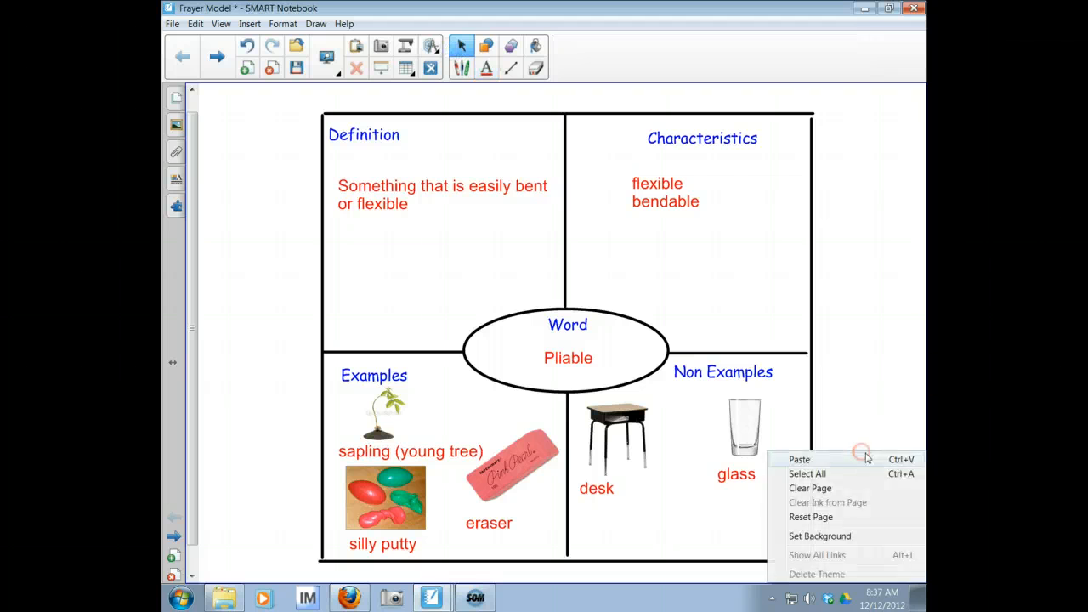
Step: Paste the lumber board picture into Non Examples and caption it '2 x 4' in red
{"action": "left_click", "coordinate": [799, 459]}
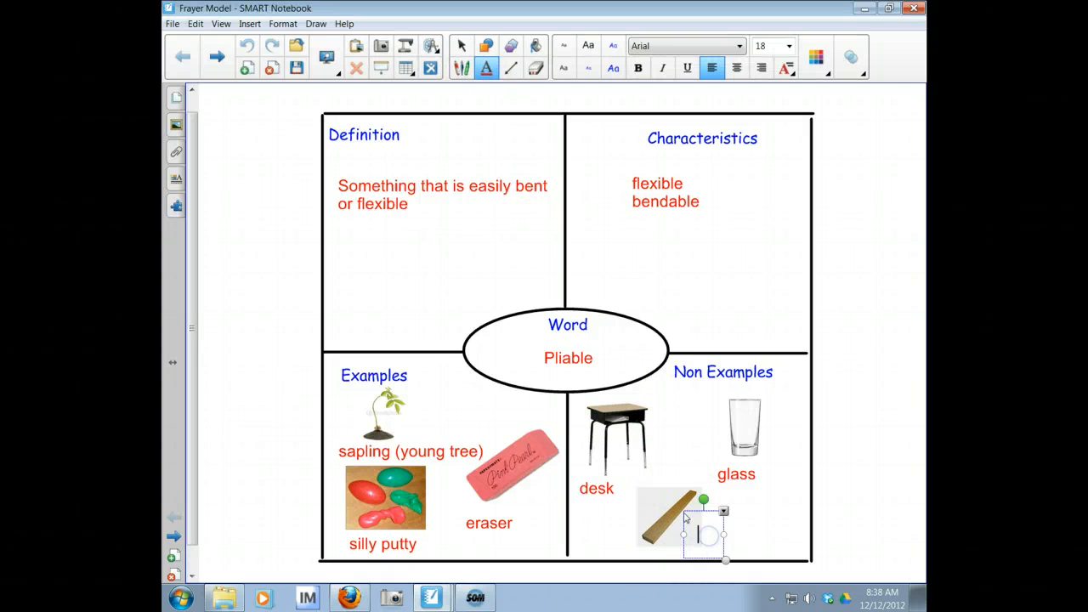
{"action": "type", "text": "2 x"}
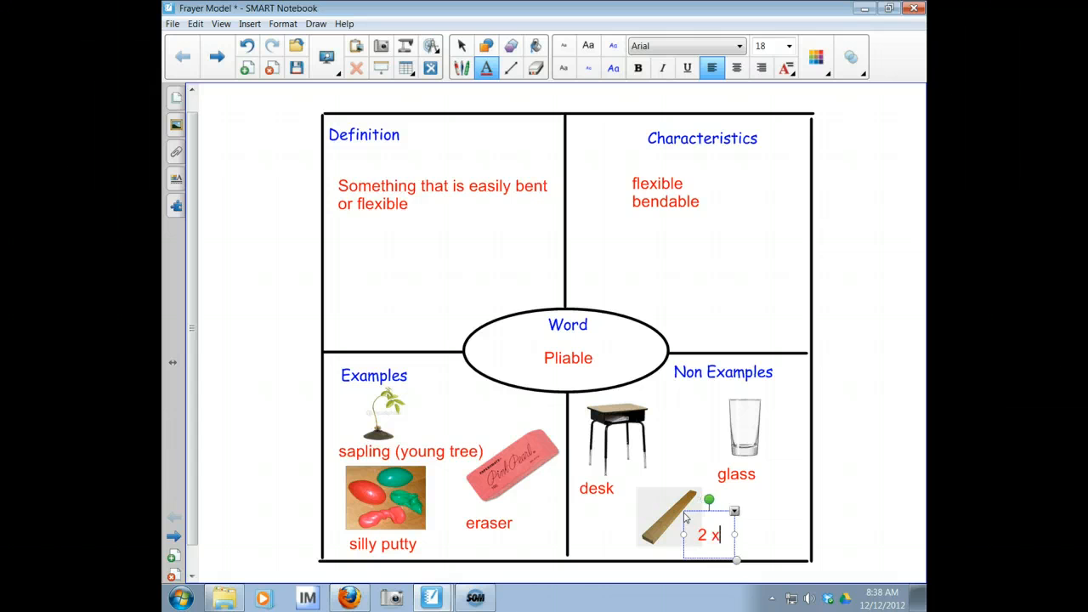
{"action": "type", "text": "4"}
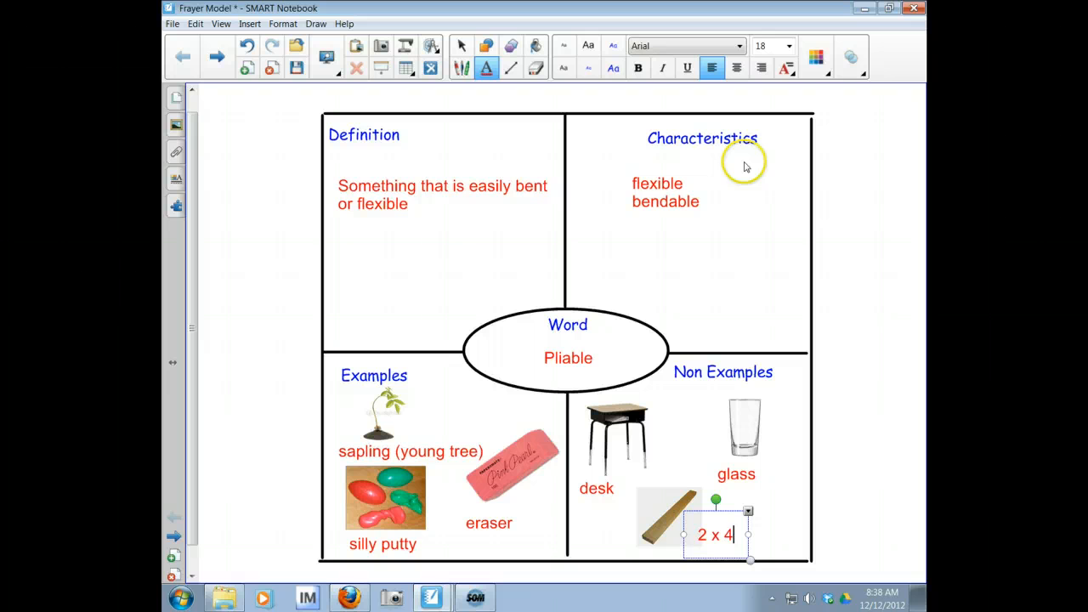
{"action": "mouse_move", "coordinate": [475, 450]}
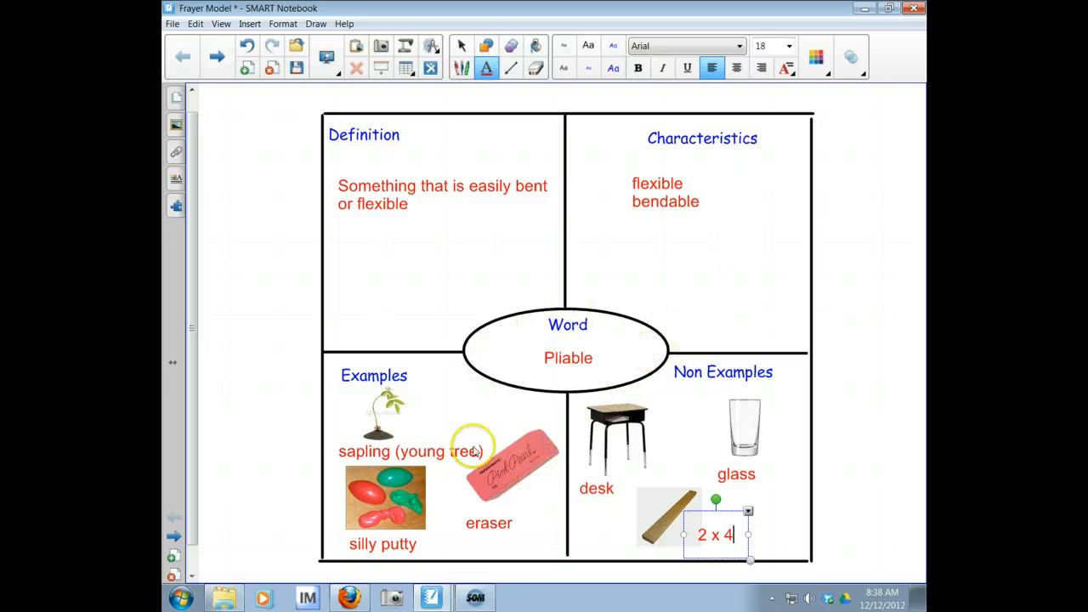